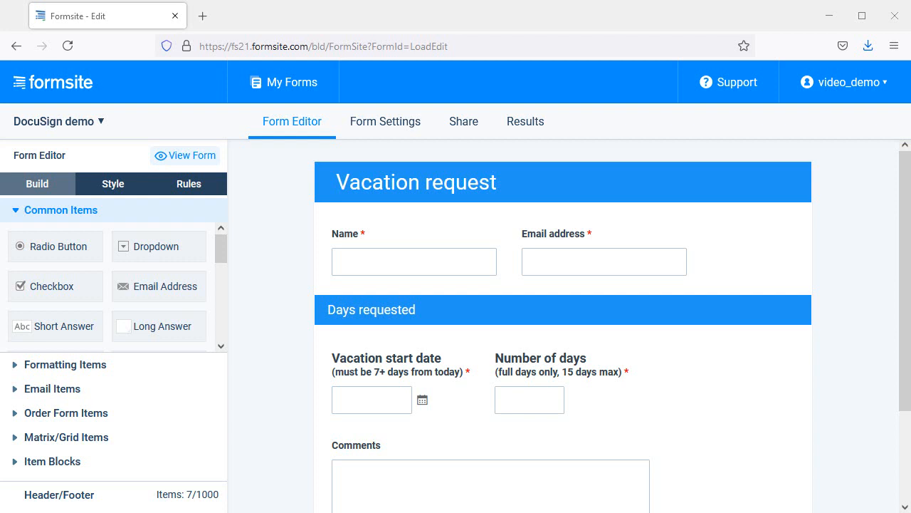
{"action": "mouse_move", "coordinate": [277, 248]}
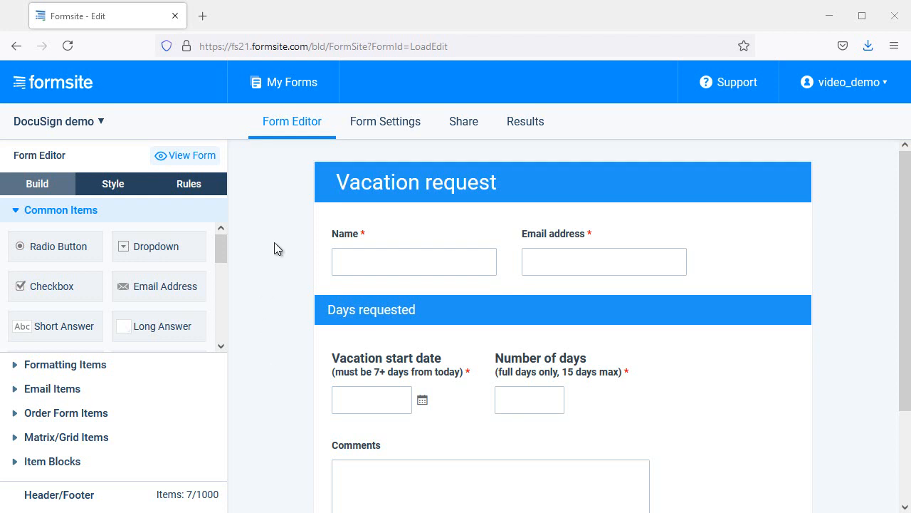
- Add a DocuSign integration in Form Settings > Integrations and authorize the DocuSign account
{"action": "scroll", "scroll_direction": "down", "scroll_amount": 3}
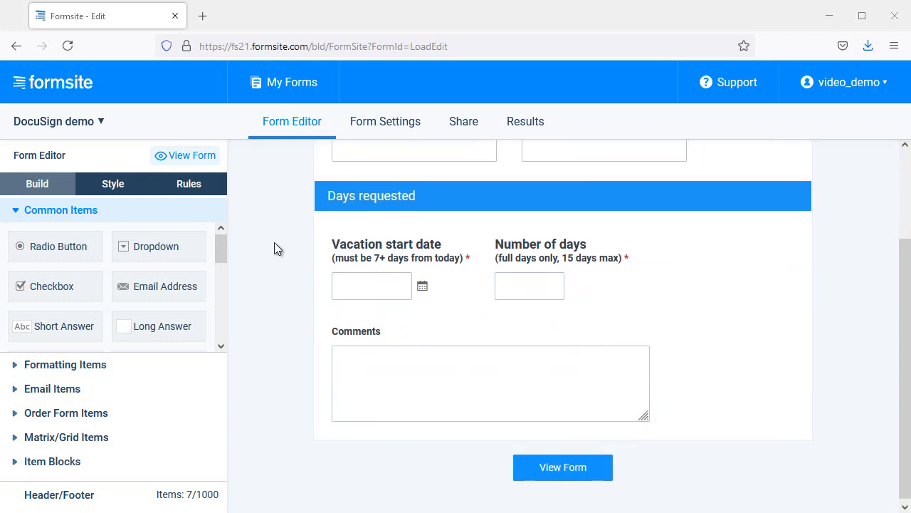
{"action": "left_click", "coordinate": [363, 135]}
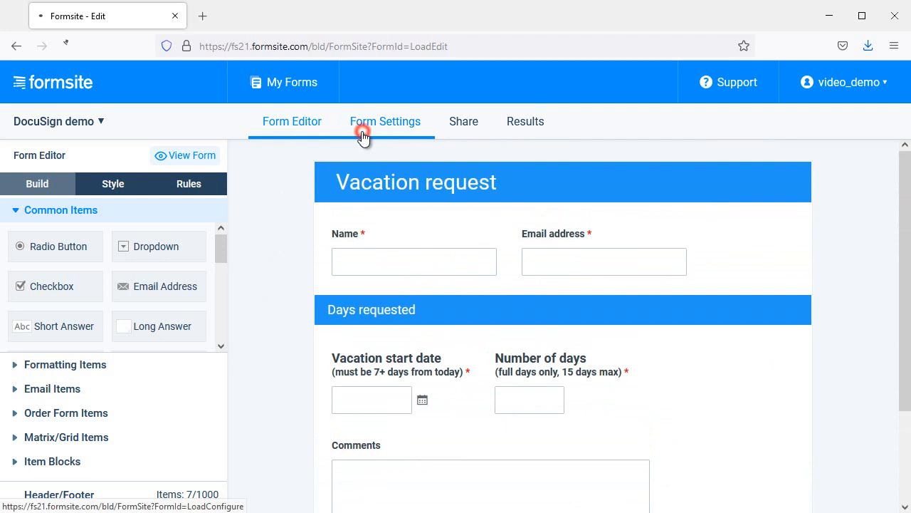
{"action": "left_click", "coordinate": [385, 121]}
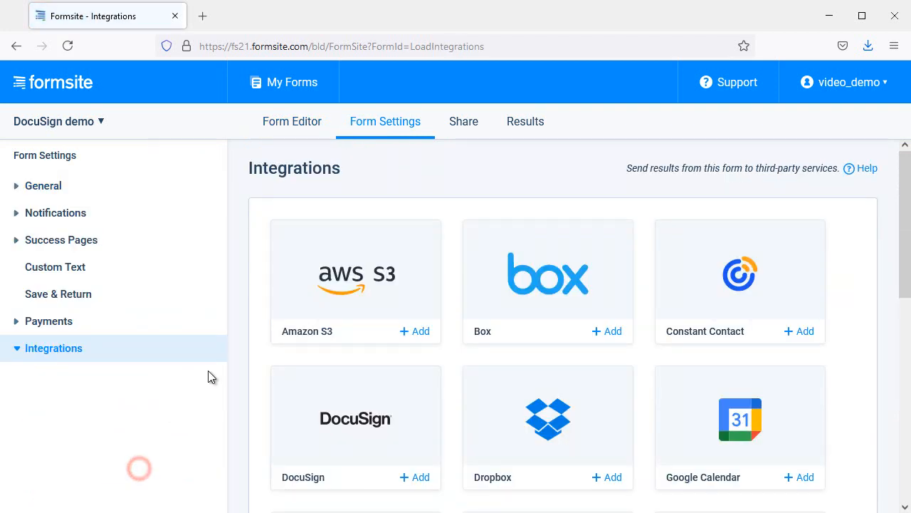
{"action": "left_click", "coordinate": [415, 477]}
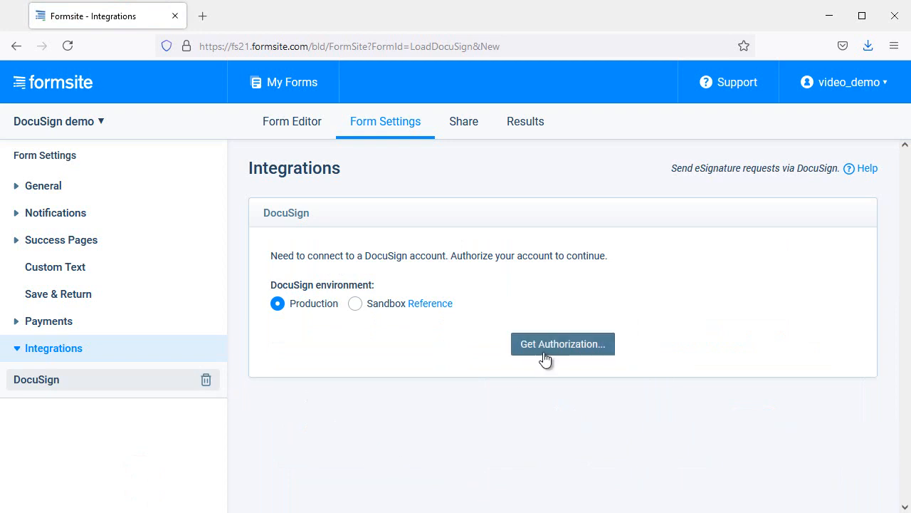
{"action": "left_click", "coordinate": [562, 343]}
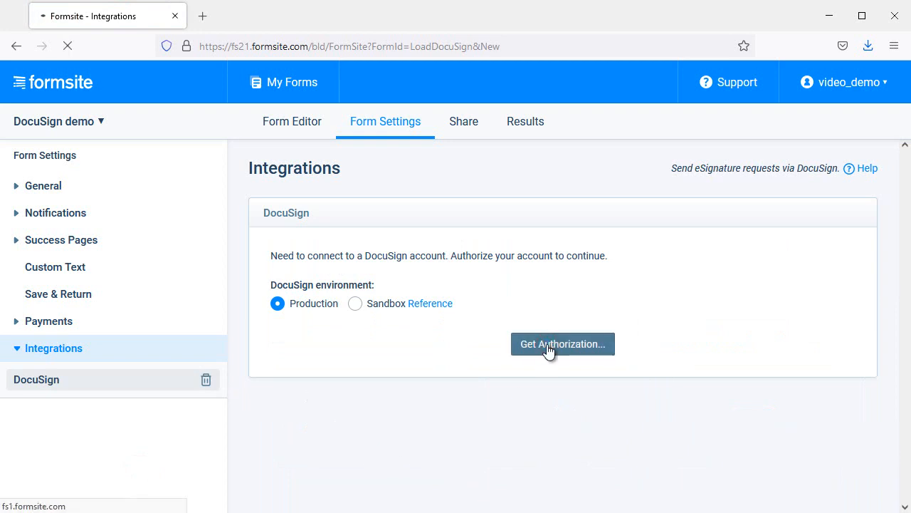
{"action": "left_click", "coordinate": [562, 343]}
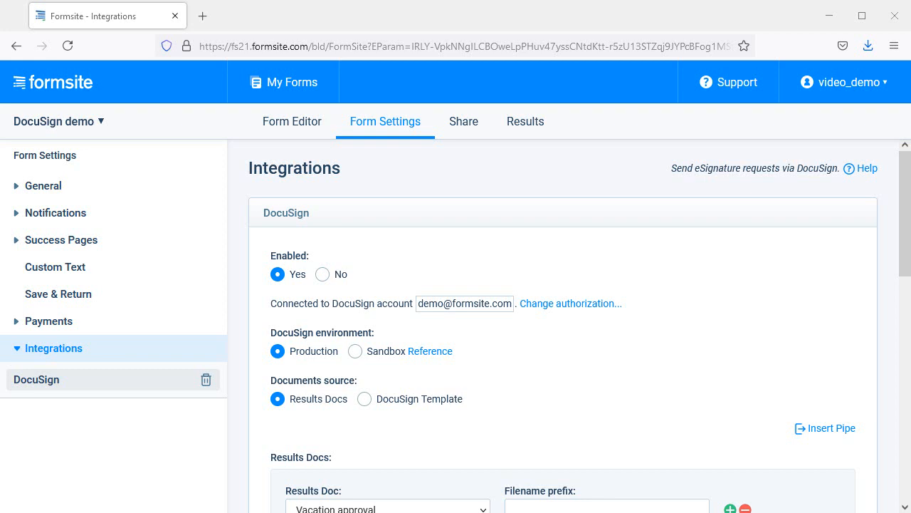
- Set signer 1 to order 1 using the form's Name and Email answers, and add a second signer
{"action": "scroll", "scroll_direction": "down", "scroll_amount": 3}
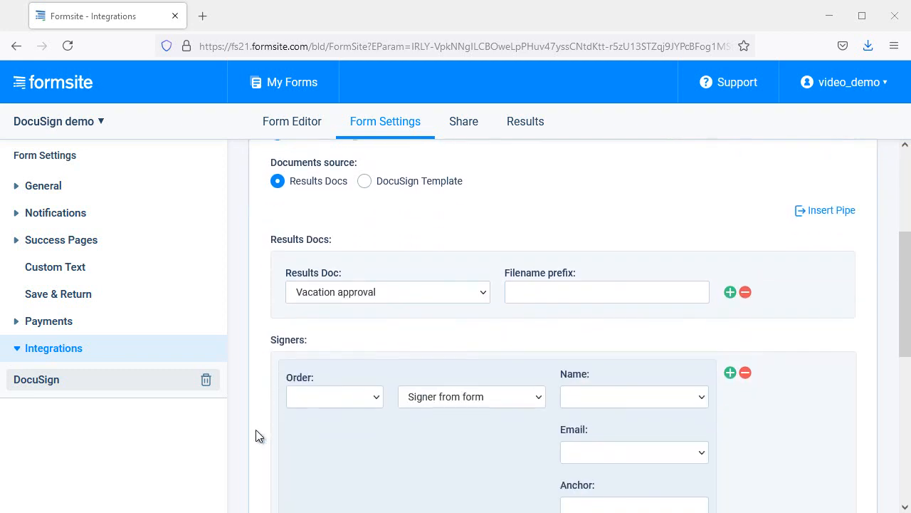
{"action": "scroll", "scroll_direction": "down", "scroll_amount": 3}
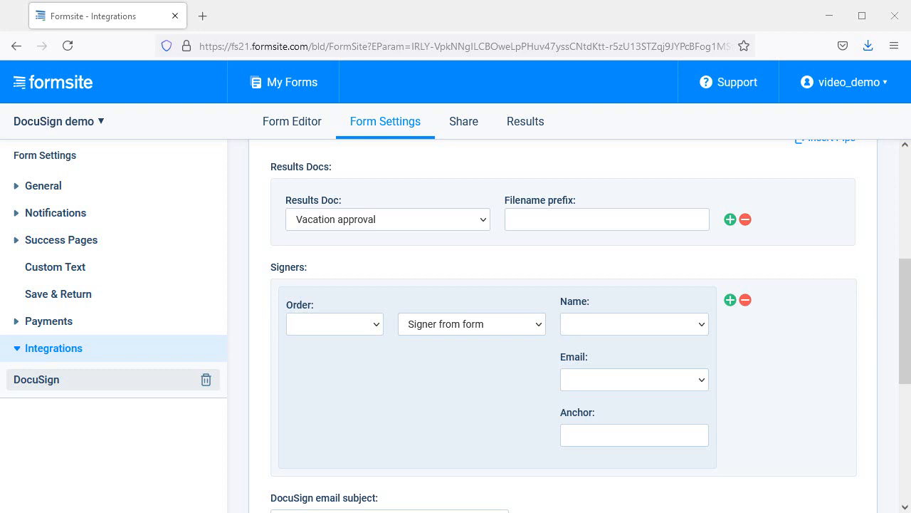
{"action": "scroll", "scroll_direction": "down", "scroll_amount": 3}
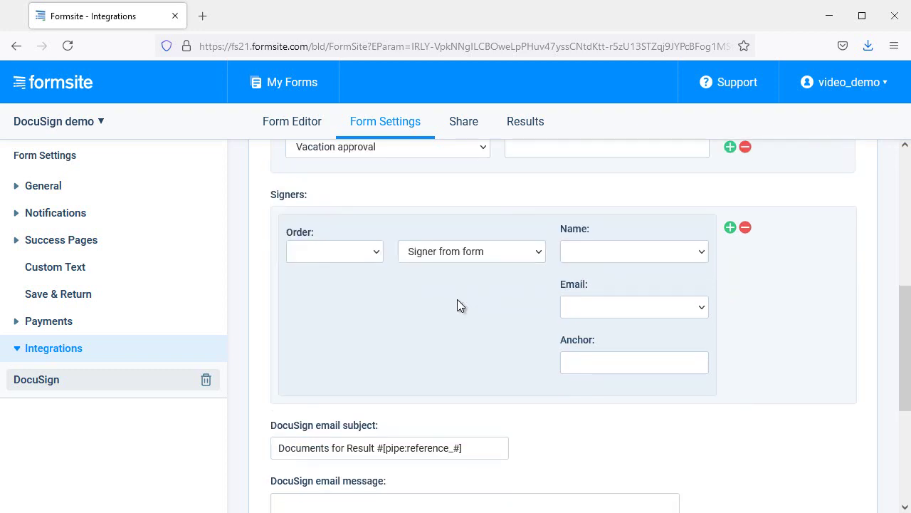
{"action": "left_click", "coordinate": [334, 250]}
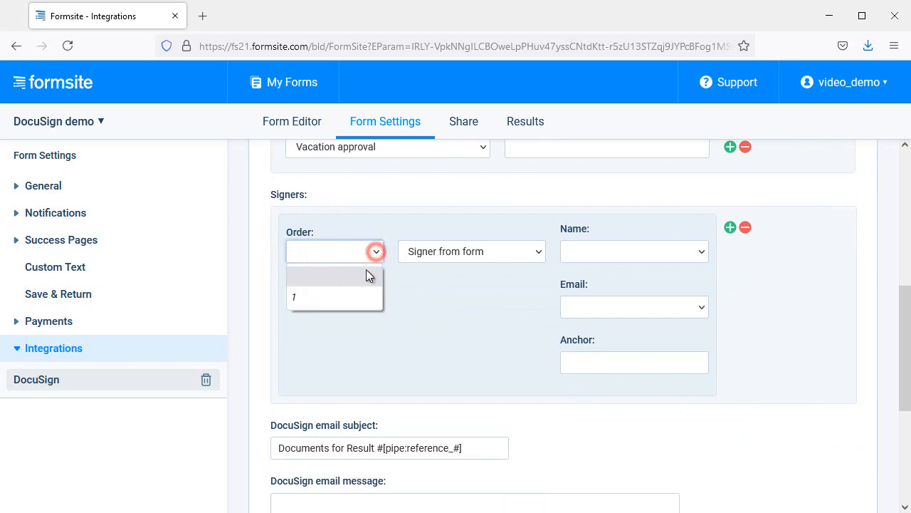
{"action": "left_click", "coordinate": [294, 298]}
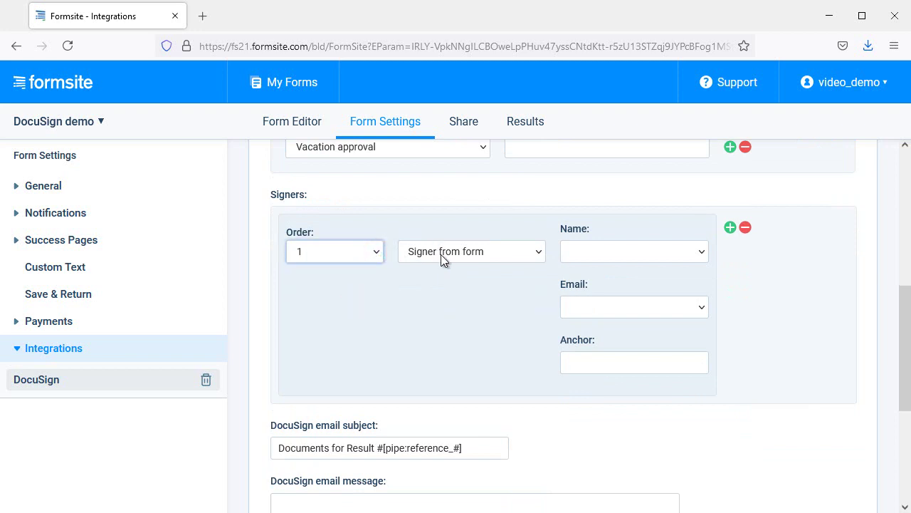
{"action": "left_click", "coordinate": [634, 251]}
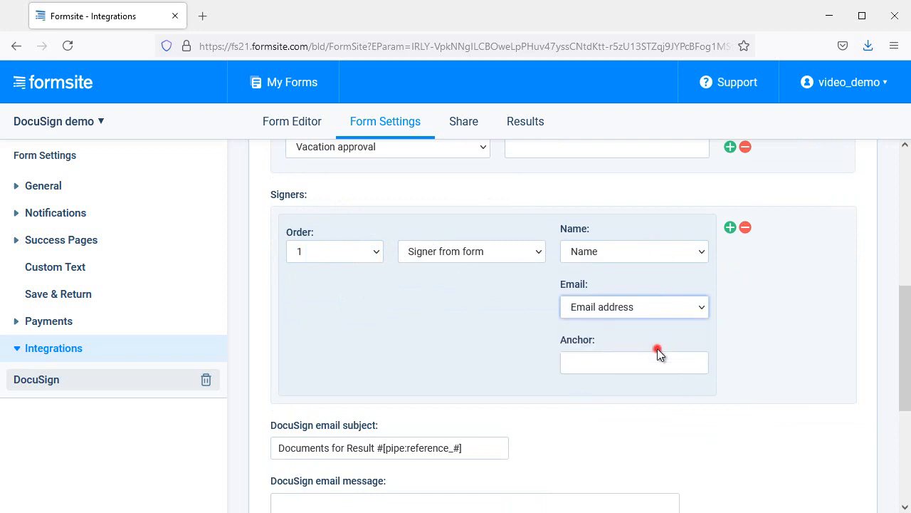
{"action": "mouse_move", "coordinate": [715, 295]}
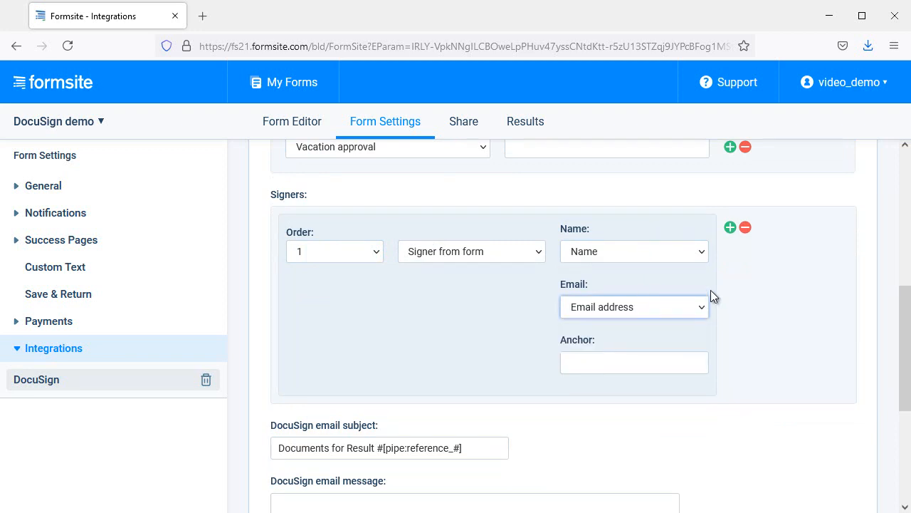
{"action": "left_click", "coordinate": [729, 228]}
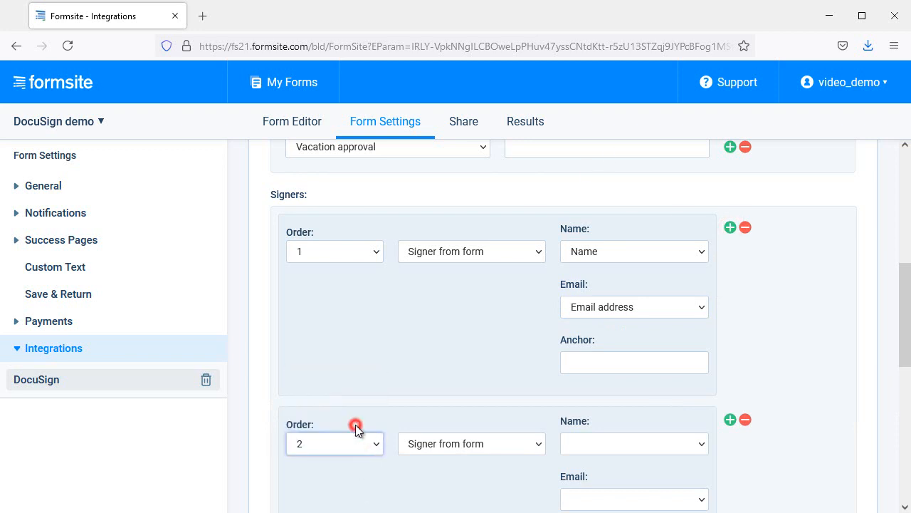
{"action": "left_click", "coordinate": [471, 444]}
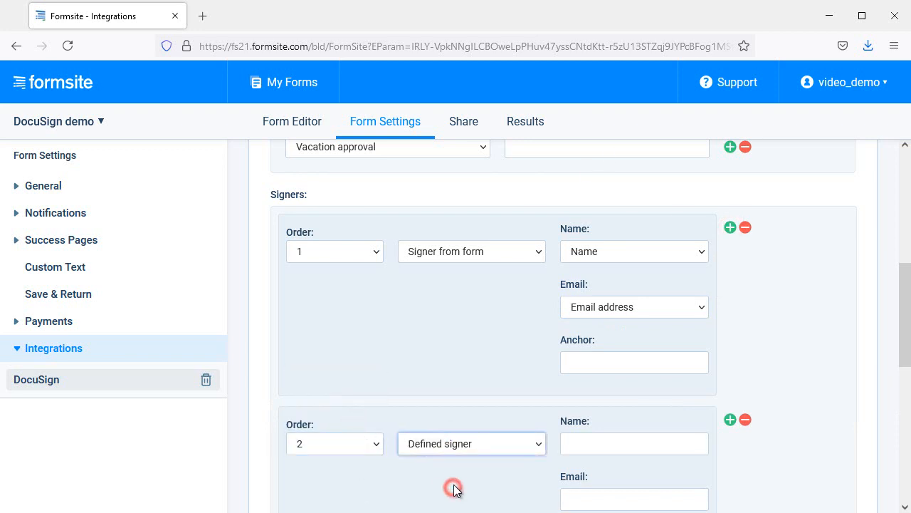
{"action": "scroll", "scroll_direction": "down", "scroll_amount": 3}
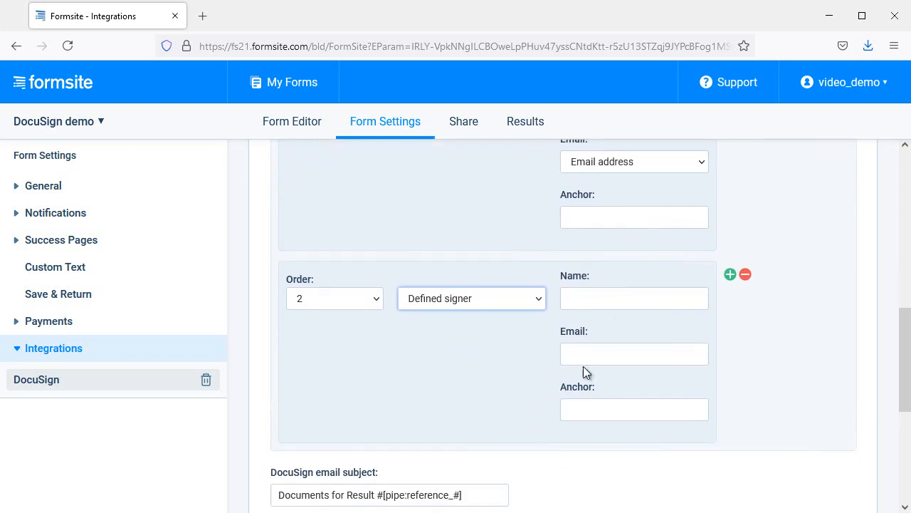
{"action": "left_click", "coordinate": [633, 298]}
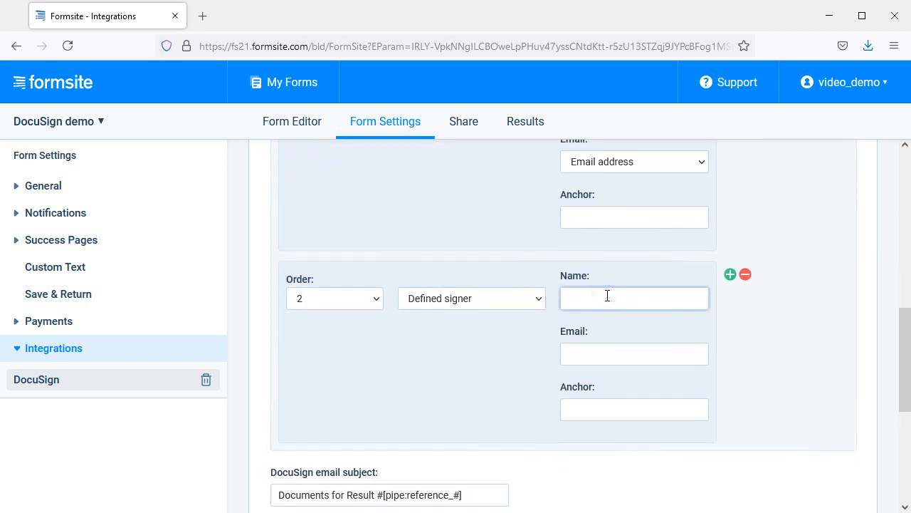
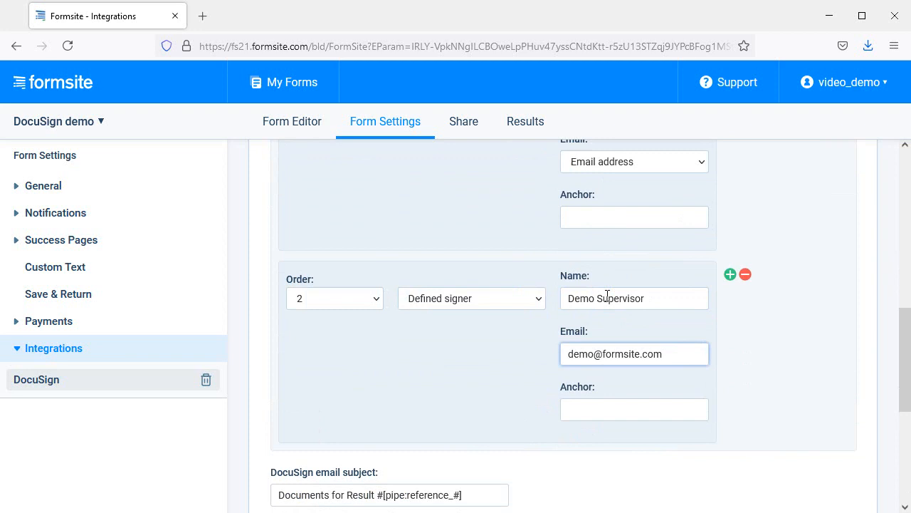
{"action": "left_click", "coordinate": [634, 353]}
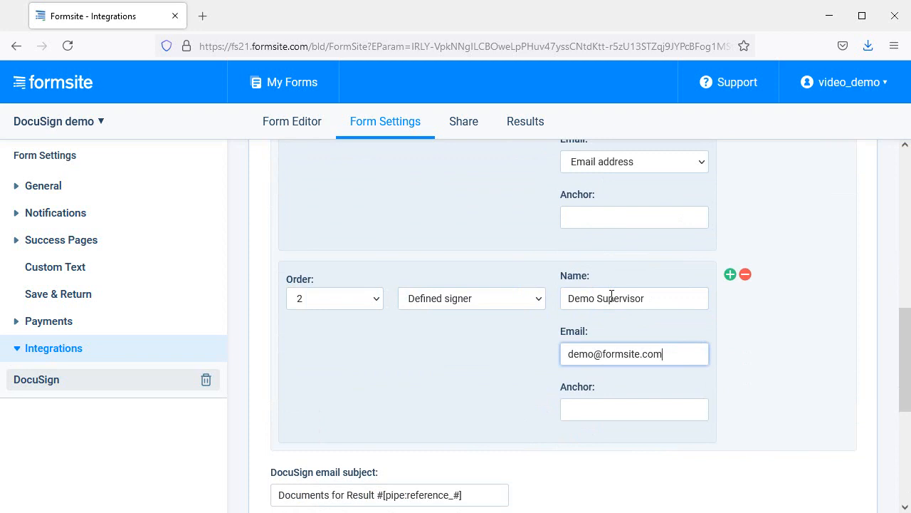
{"action": "mouse_move", "coordinate": [635, 482]}
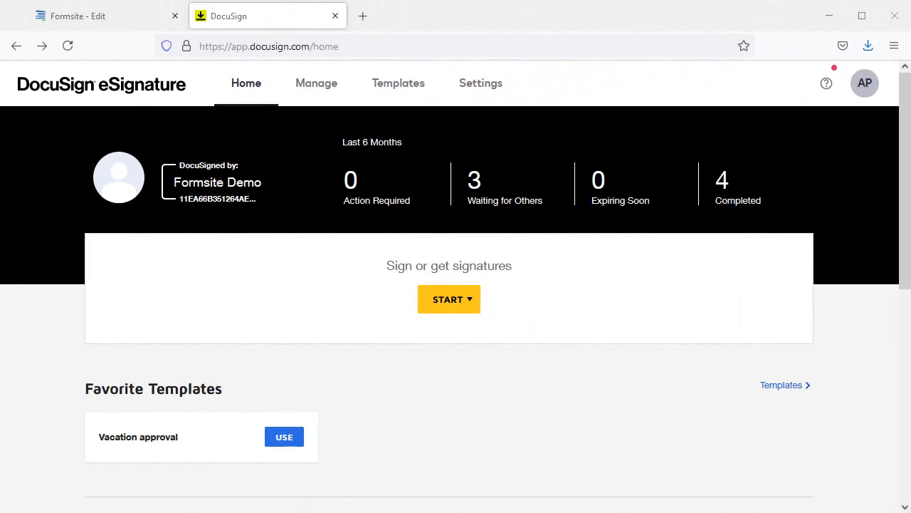
{"action": "left_click", "coordinate": [397, 83]}
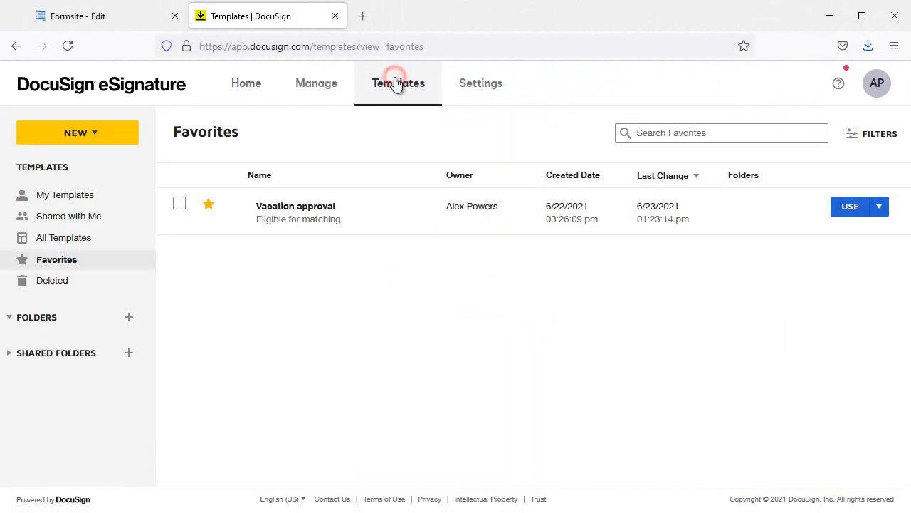
{"action": "mouse_move", "coordinate": [347, 235]}
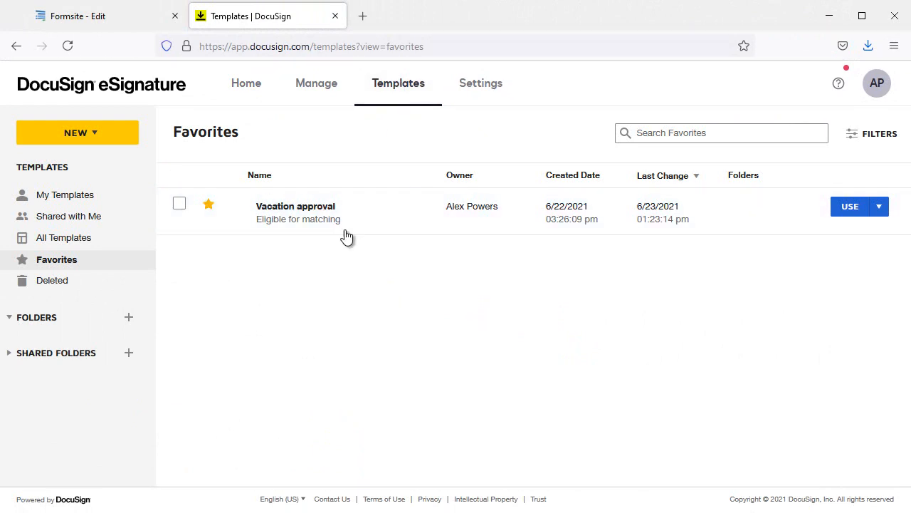
{"action": "left_click", "coordinate": [848, 205]}
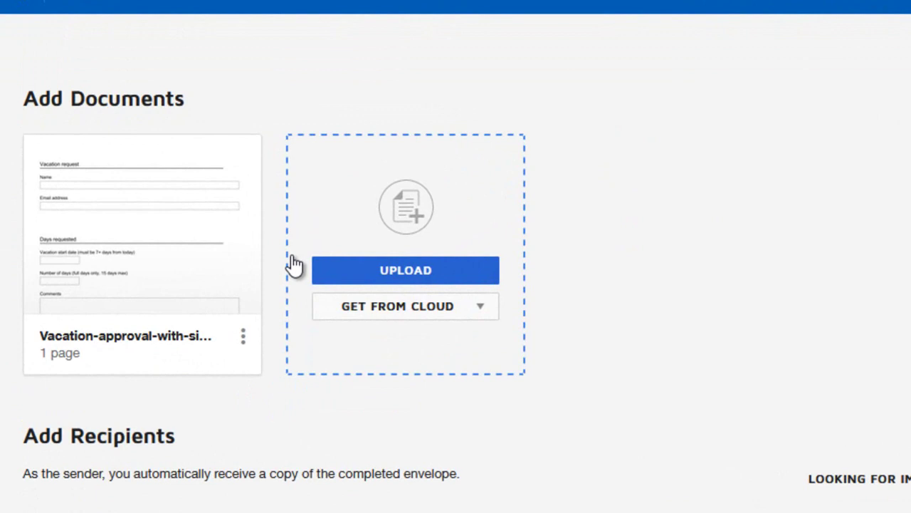
{"action": "scroll", "scroll_direction": "down", "scroll_amount": 3}
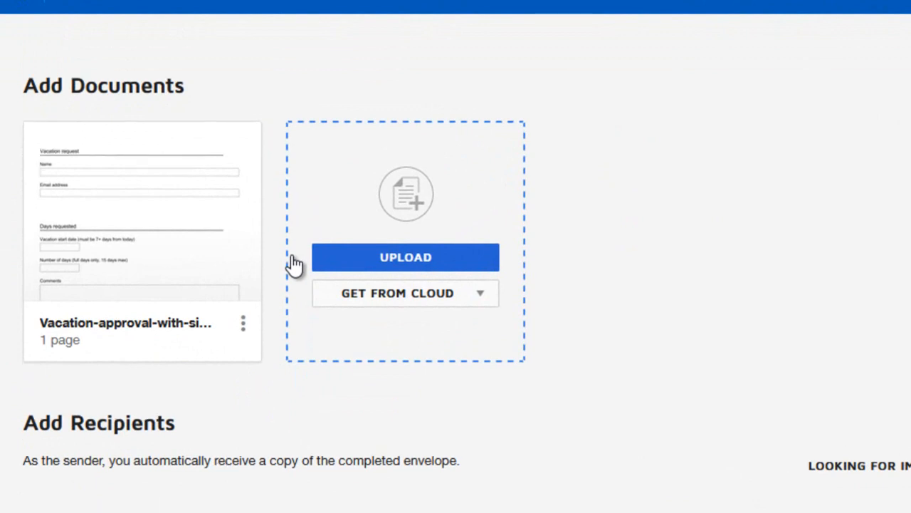
{"action": "scroll", "scroll_direction": "down", "scroll_amount": 3}
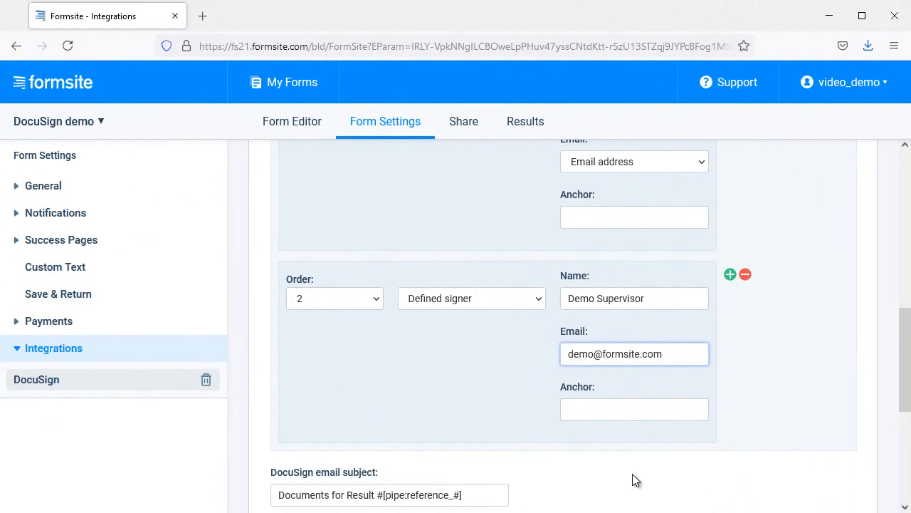
- Replace the DocuSign email subject with 'Vacation request from'
{"action": "scroll", "scroll_direction": "down", "scroll_amount": 3}
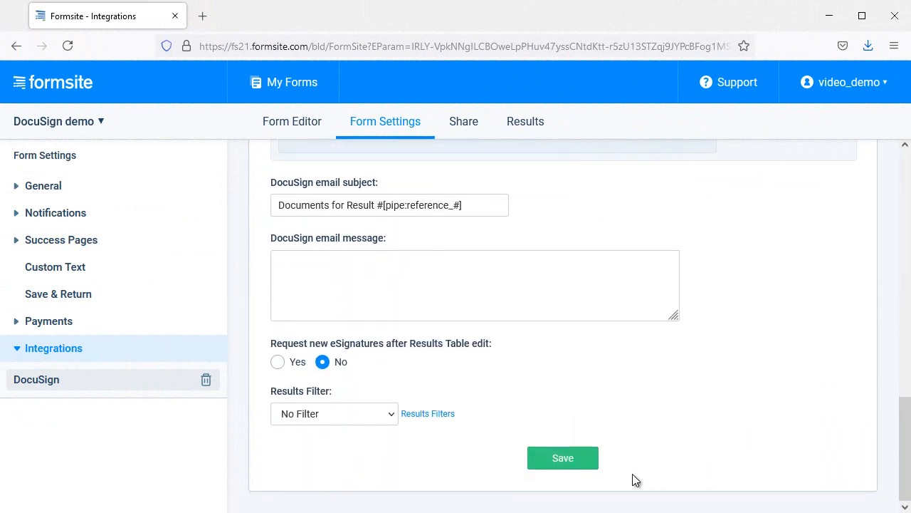
{"action": "mouse_move", "coordinate": [652, 459]}
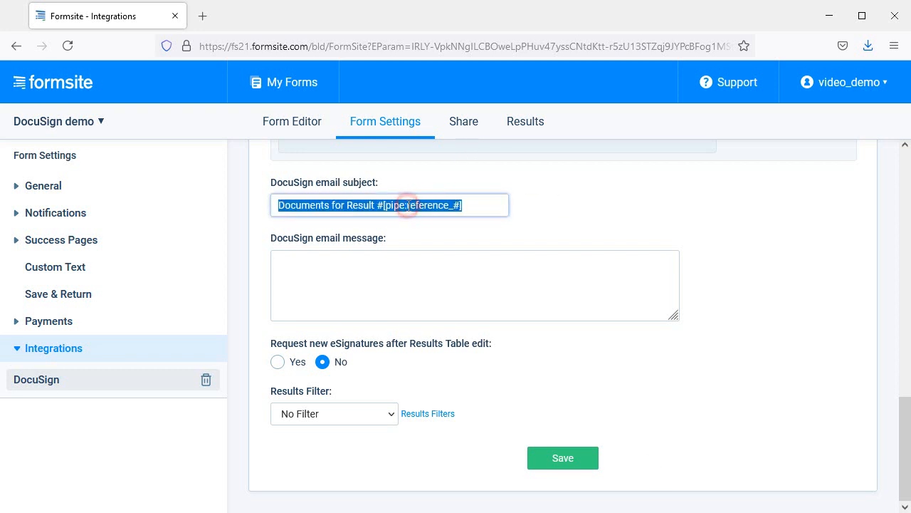
{"action": "type", "text": "Vacation request from"}
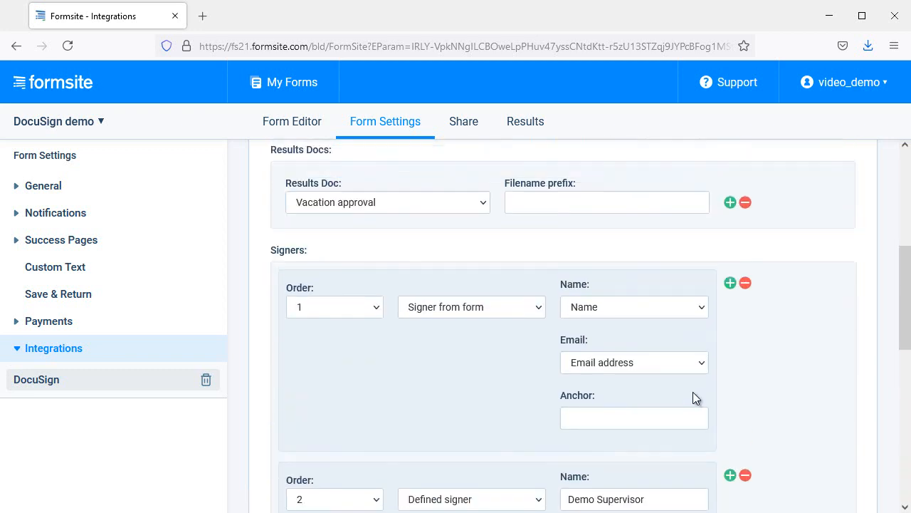
- Copy the [pipe:1] code for the Name item from Insert Pipe
{"action": "left_click", "coordinate": [825, 284]}
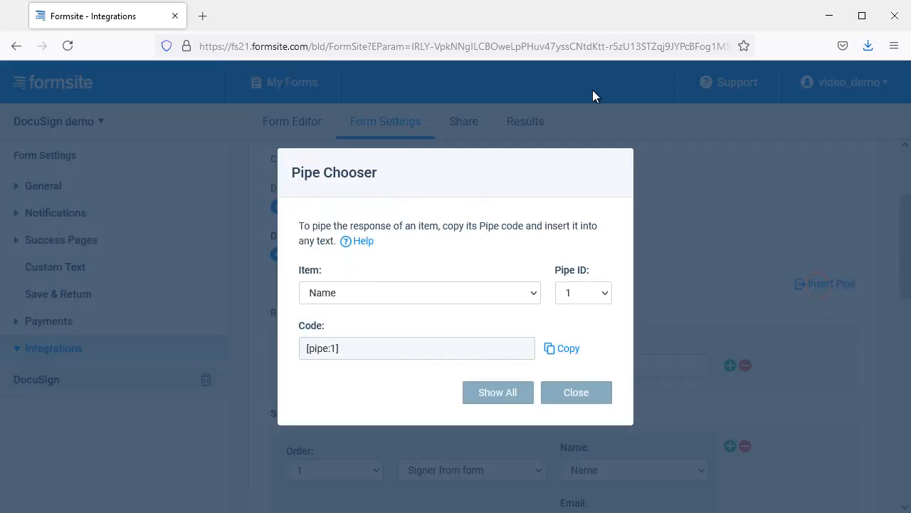
{"action": "left_click", "coordinate": [561, 347]}
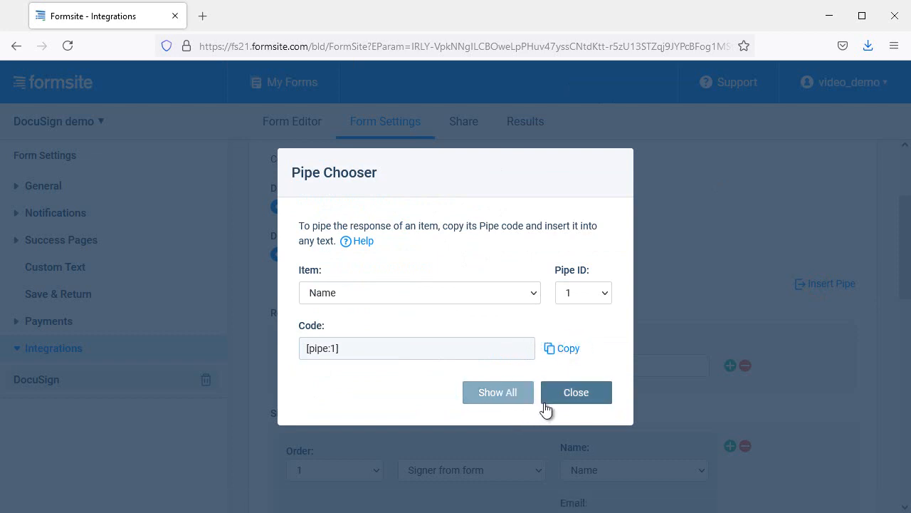
{"action": "left_click", "coordinate": [576, 391]}
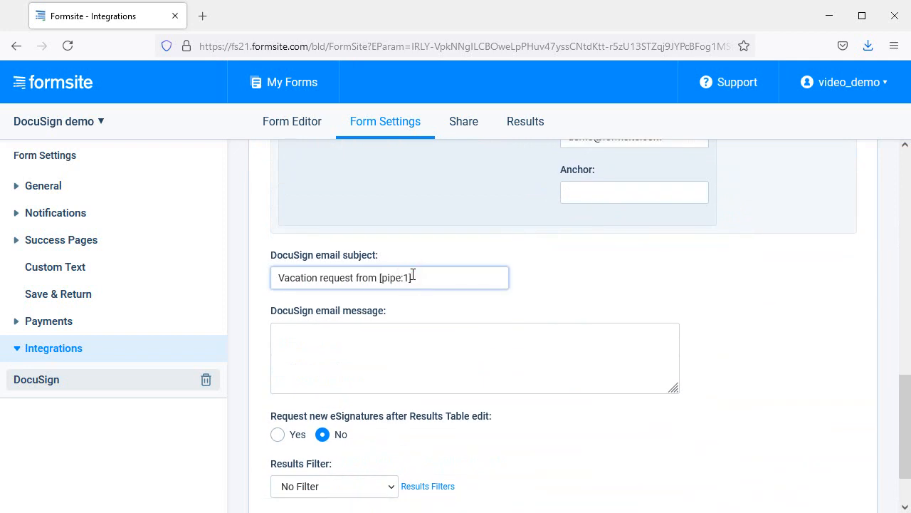
- Write the email message 'Please sign the vacation request from [pipe:1]' and save the settings
{"action": "left_click", "coordinate": [466, 356]}
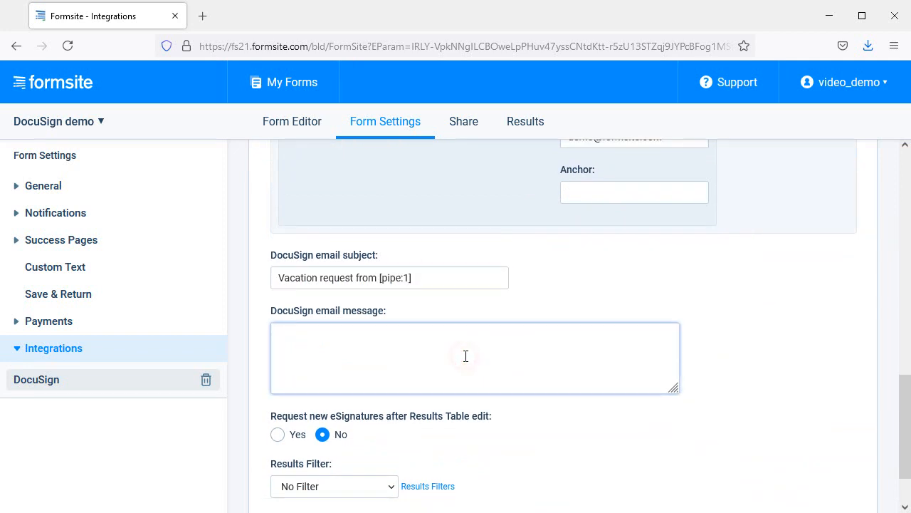
{"action": "type", "text": "Please sign the vacation request fro"}
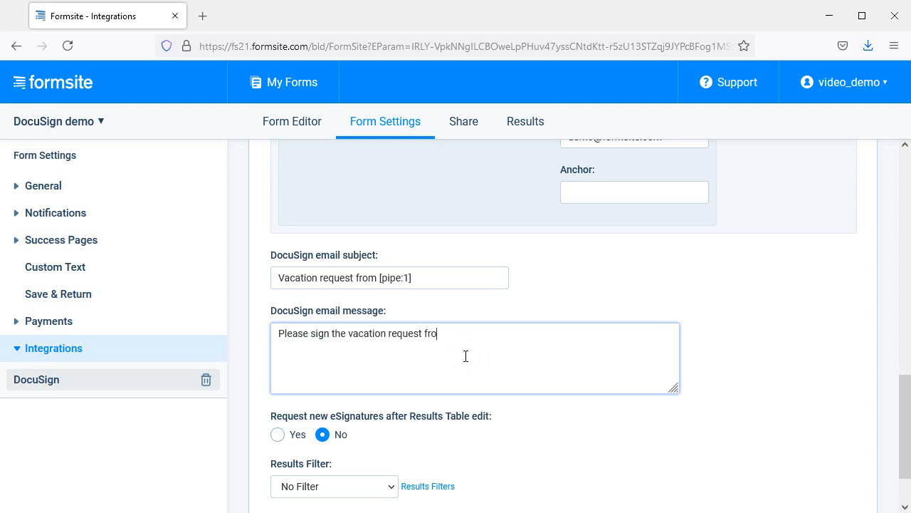
{"action": "type", "text": "m [pipe:1]"}
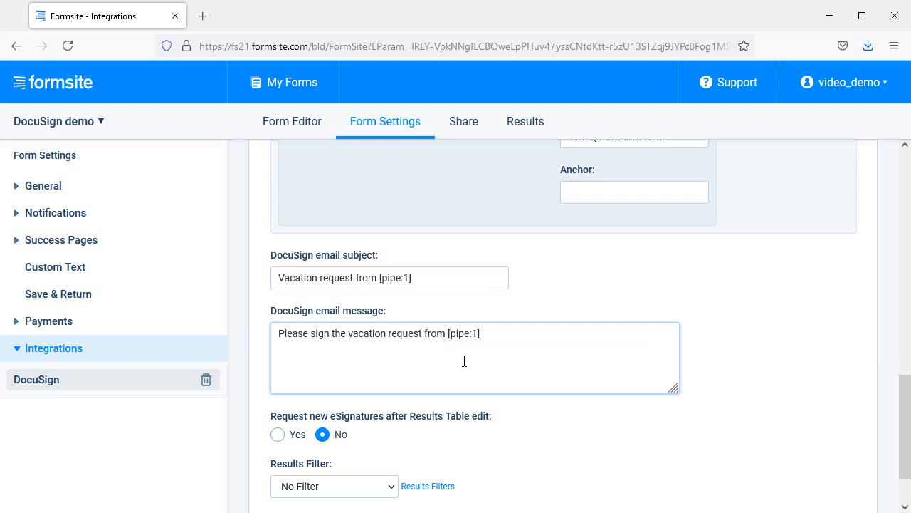
{"action": "scroll", "scroll_direction": "down", "scroll_amount": 3}
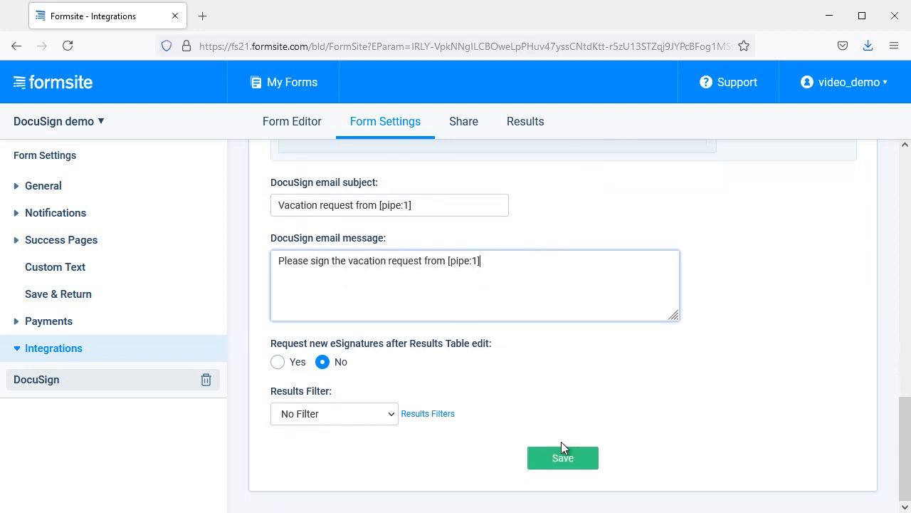
{"action": "left_click", "coordinate": [562, 458]}
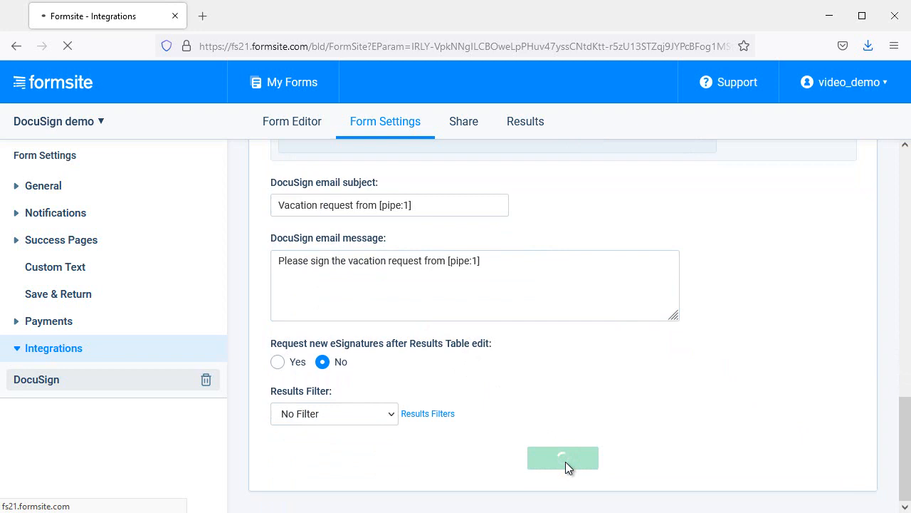
- View the live form, fill in a test vacation request for 5 days from 2021-07-01, and submit it
{"action": "left_click", "coordinate": [564, 458]}
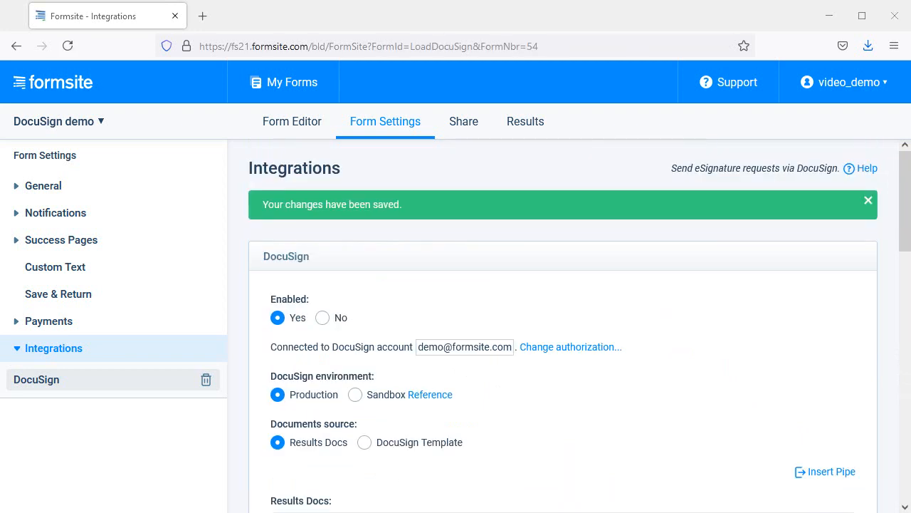
{"action": "left_click", "coordinate": [292, 121]}
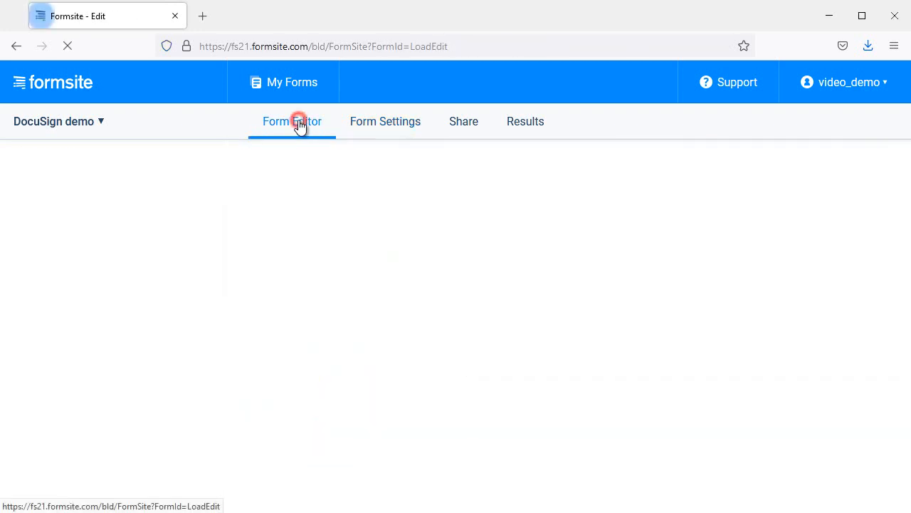
{"action": "left_click", "coordinate": [292, 121]}
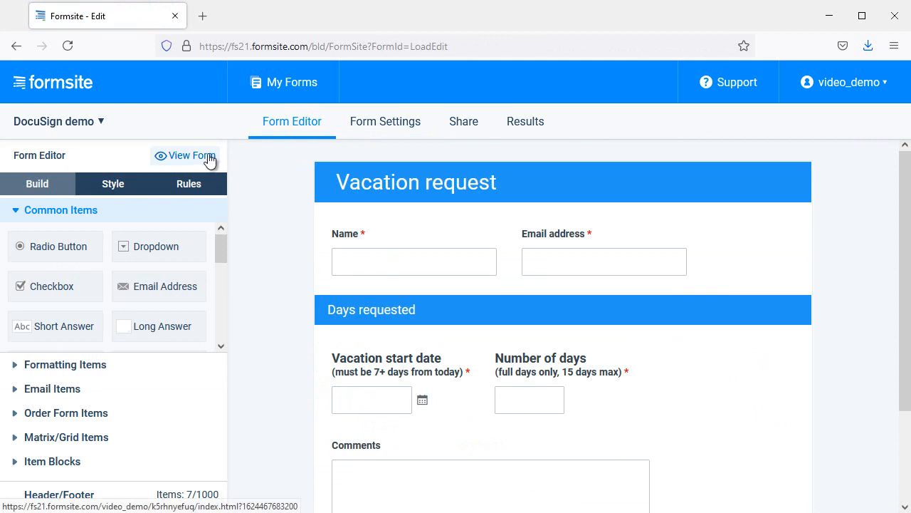
{"action": "left_click", "coordinate": [186, 155]}
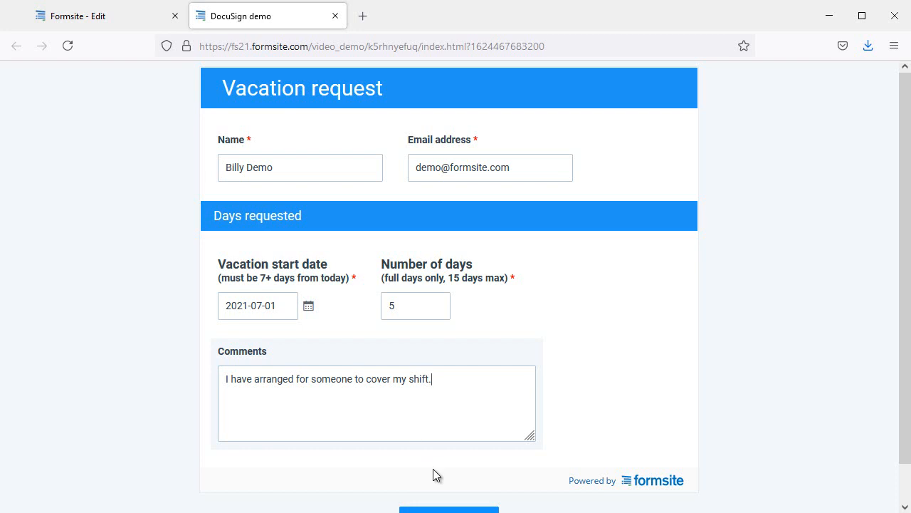
{"action": "scroll", "scroll_direction": "down", "scroll_amount": 3}
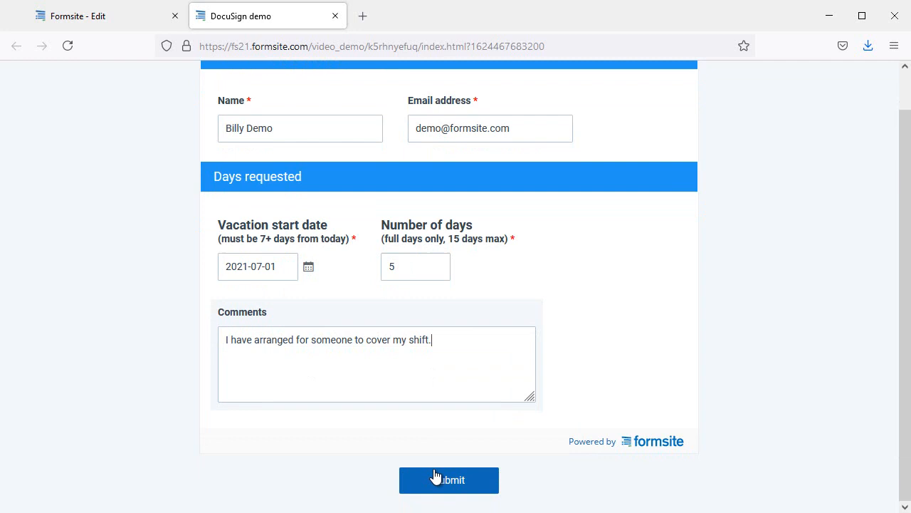
{"action": "left_click", "coordinate": [449, 480]}
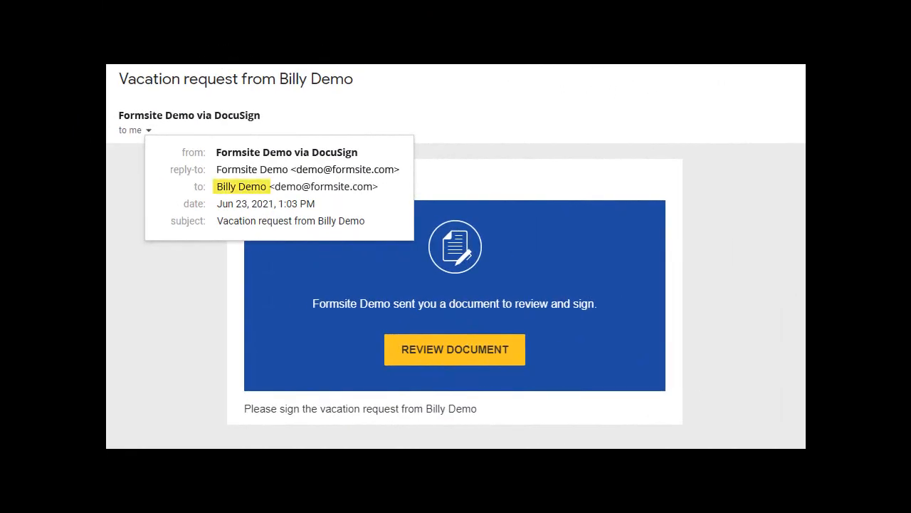
- Review the document from the DocuSign signature request email
{"action": "left_click", "coordinate": [455, 349]}
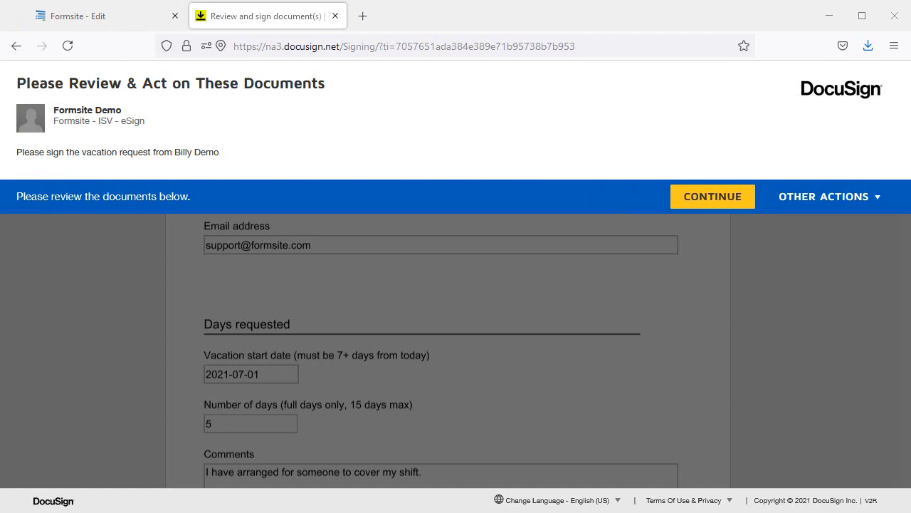
{"action": "mouse_move", "coordinate": [675, 219]}
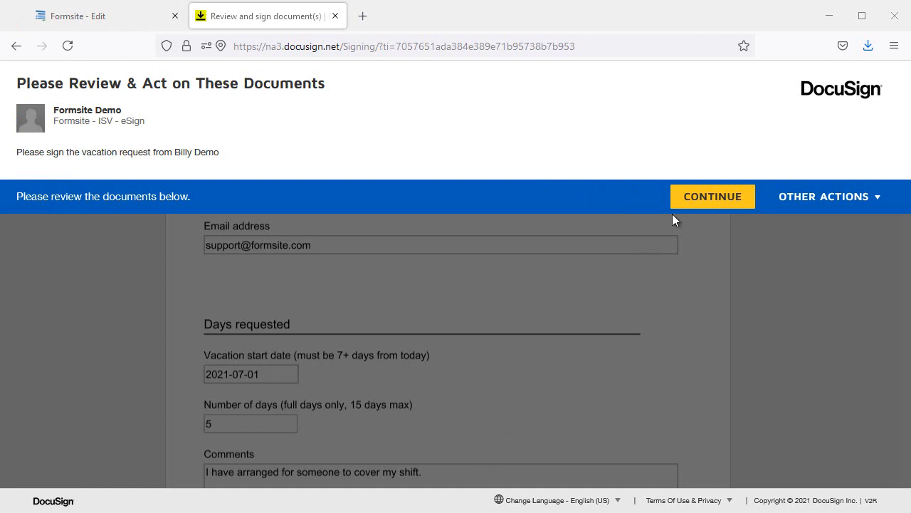
- Agree to sign, then adopt and apply Billy Demo's signature at the required spot
{"action": "left_click", "coordinate": [711, 197]}
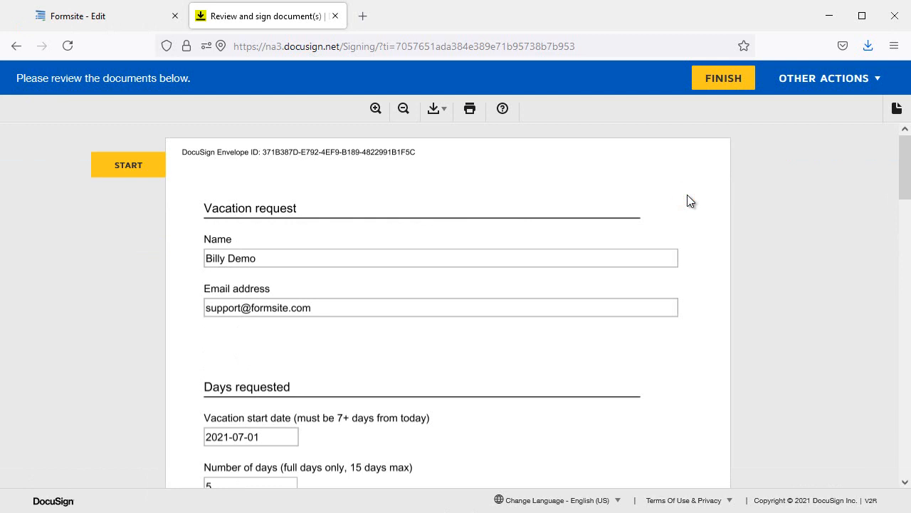
{"action": "scroll", "scroll_direction": "down", "scroll_amount": 3}
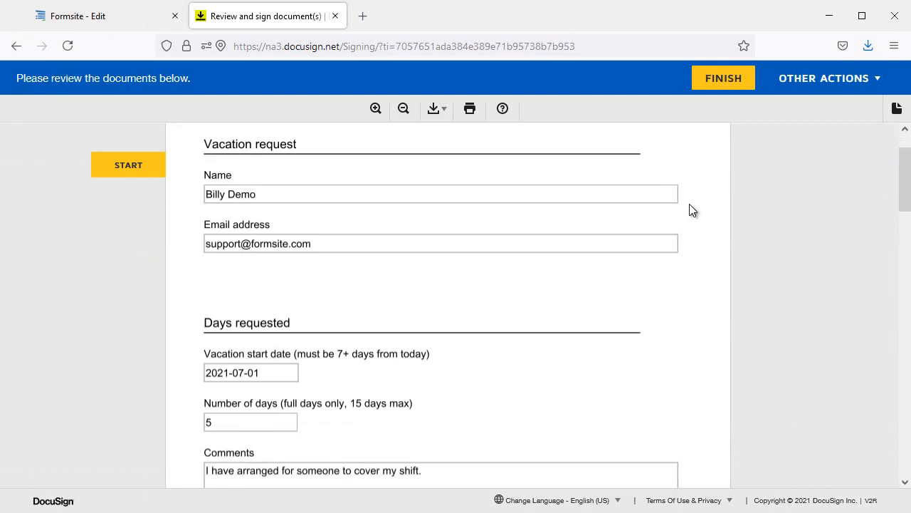
{"action": "scroll", "scroll_direction": "down", "scroll_amount": 3}
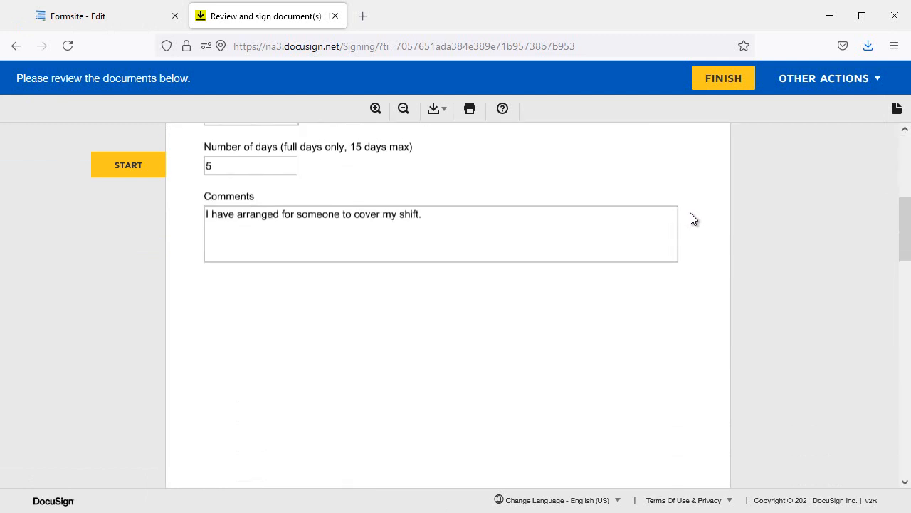
{"action": "scroll", "scroll_direction": "down", "scroll_amount": 3}
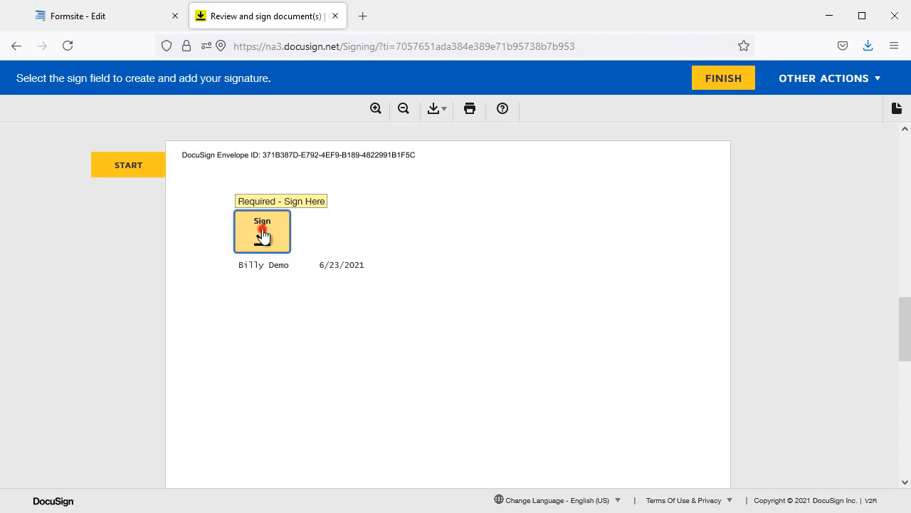
{"action": "left_click", "coordinate": [262, 230]}
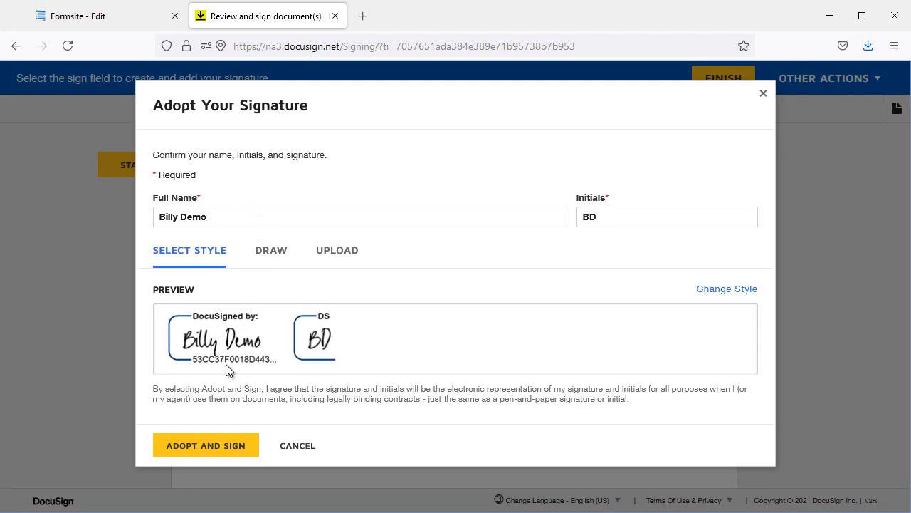
{"action": "left_click", "coordinate": [205, 444]}
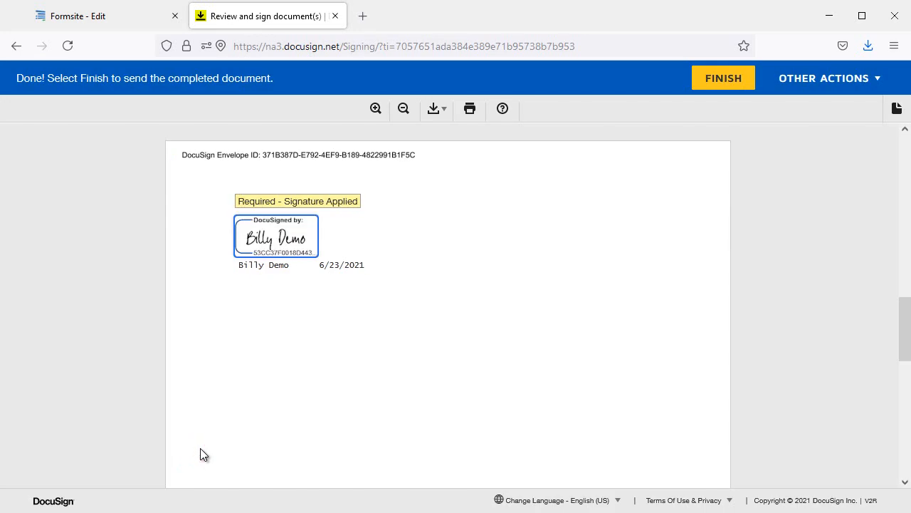
{"action": "mouse_move", "coordinate": [578, 199]}
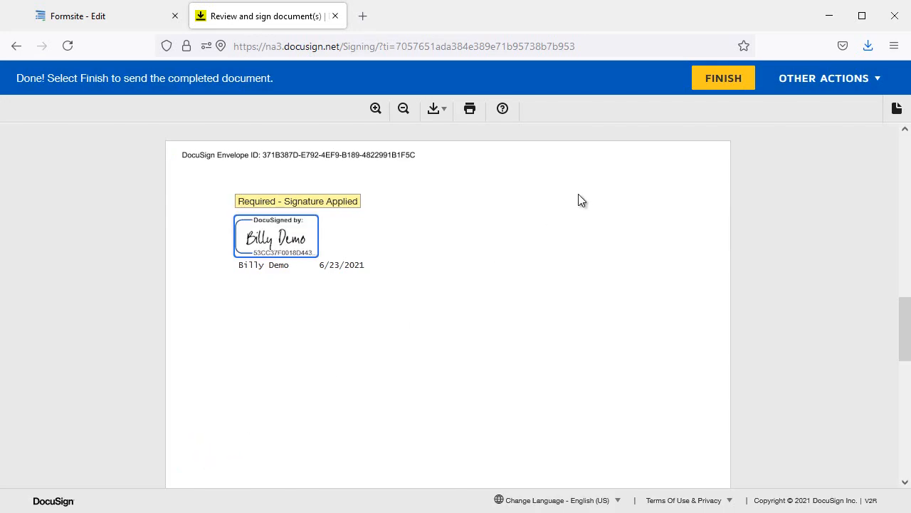
- Finish signing and dismiss the You're Done Signing notice
{"action": "left_click", "coordinate": [724, 77]}
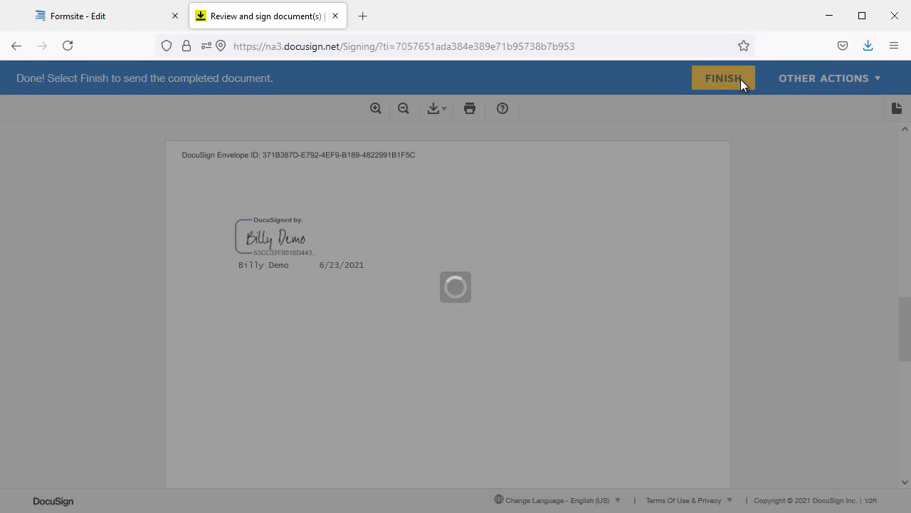
{"action": "left_click", "coordinate": [723, 79]}
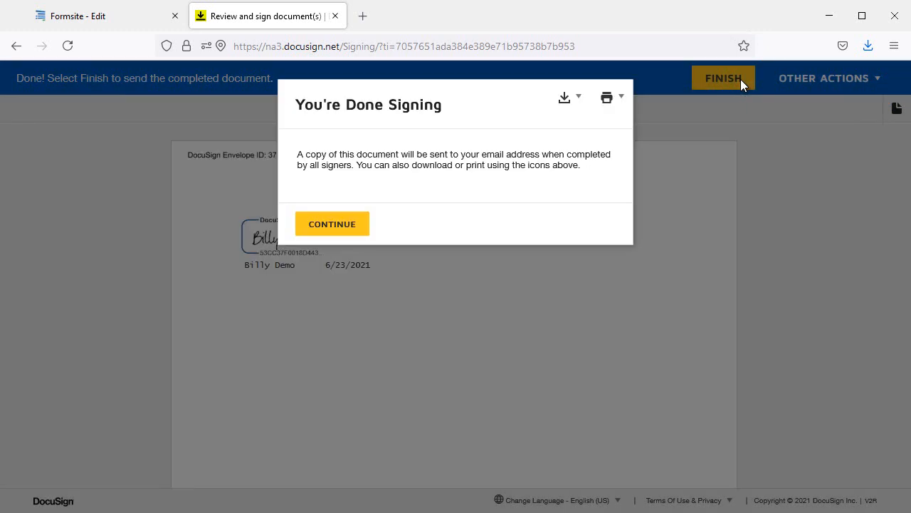
{"action": "mouse_move", "coordinate": [520, 291]}
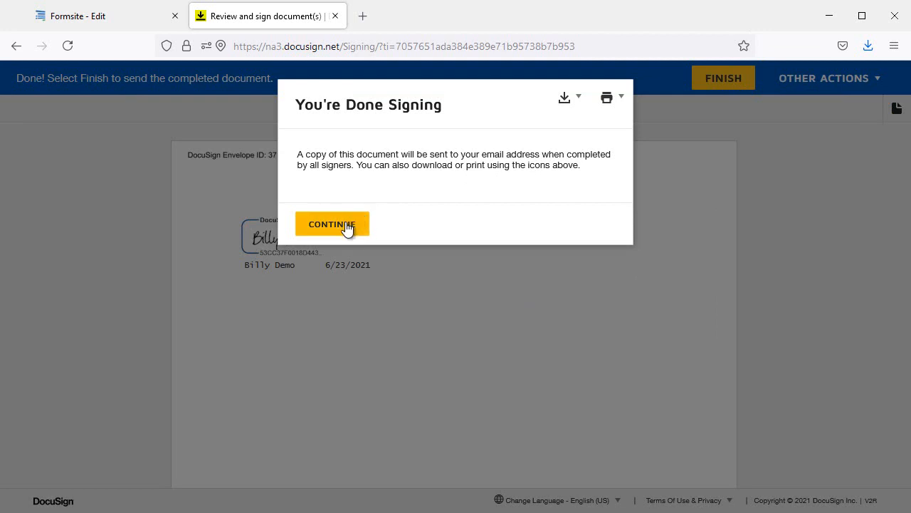
{"action": "left_click", "coordinate": [332, 223]}
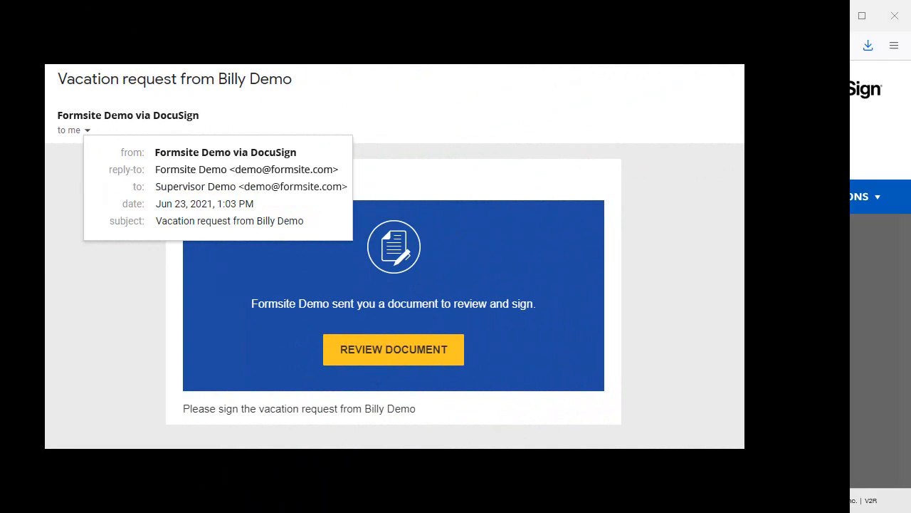
- Review the document from the supervisor's 'Vacation request from Billy Demo' email
{"action": "left_click", "coordinate": [393, 349]}
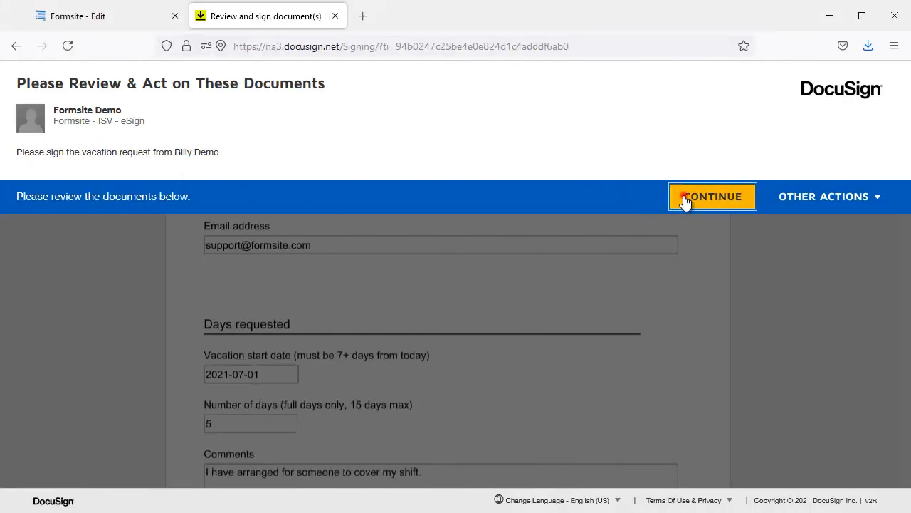
- Continue past the review notice and adopt Demo Supervisor's signature in the supervisor field
{"action": "left_click", "coordinate": [712, 196]}
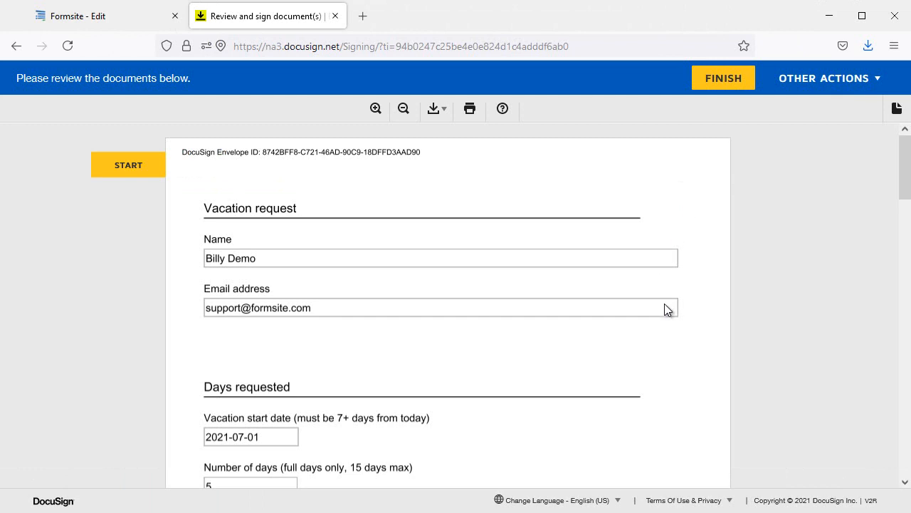
{"action": "scroll", "scroll_direction": "down", "scroll_amount": 3}
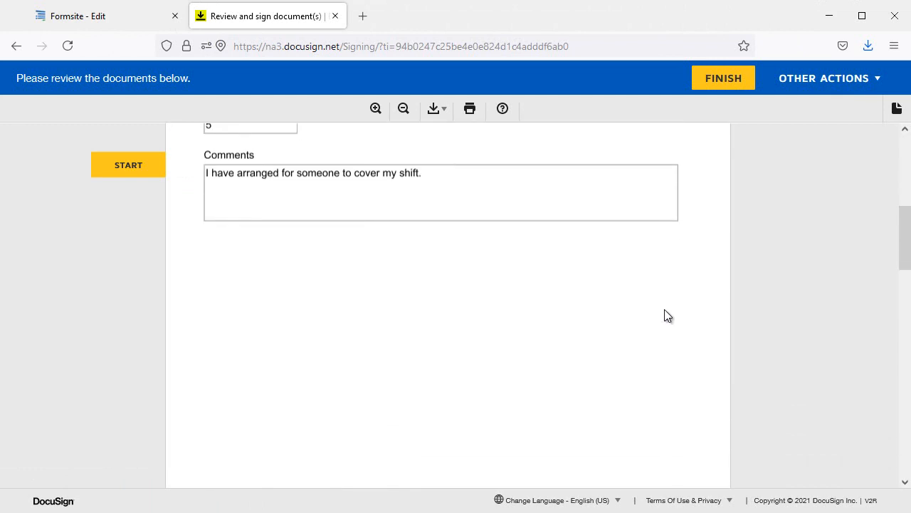
{"action": "scroll", "scroll_direction": "down", "scroll_amount": 3}
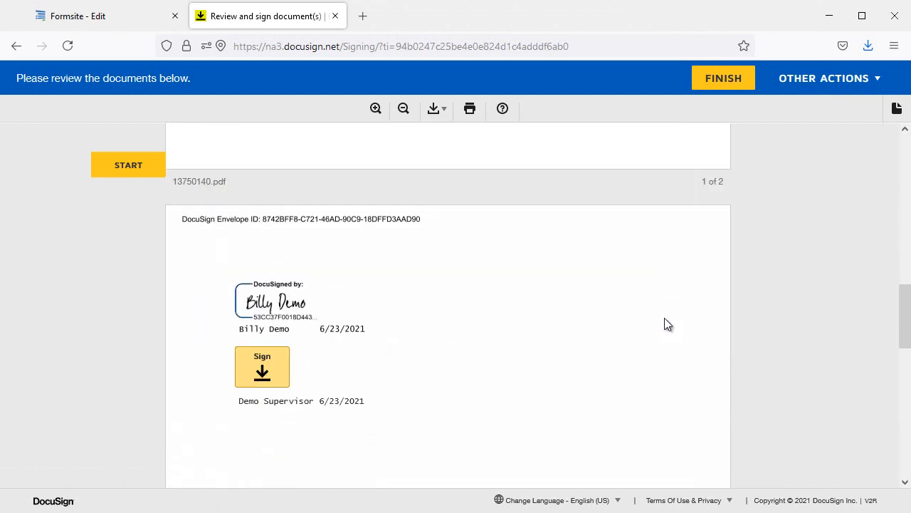
{"action": "left_click", "coordinate": [262, 371]}
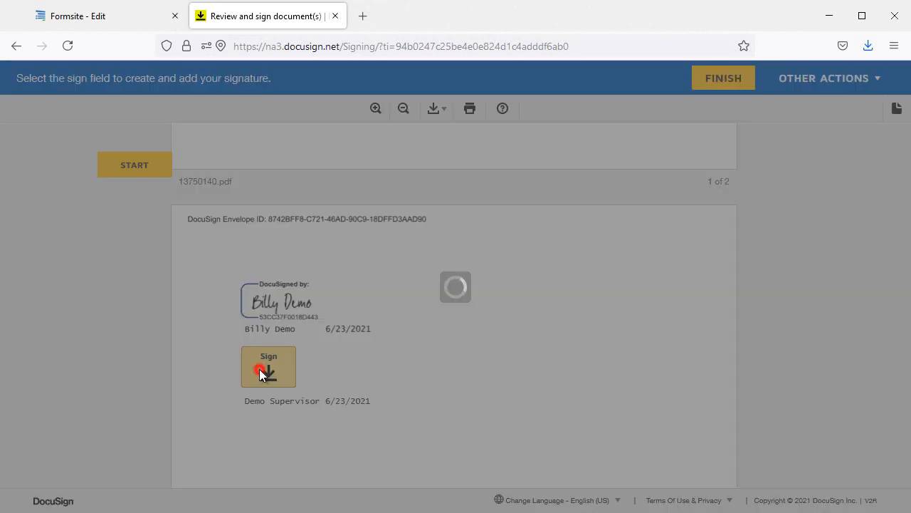
{"action": "left_click", "coordinate": [267, 368]}
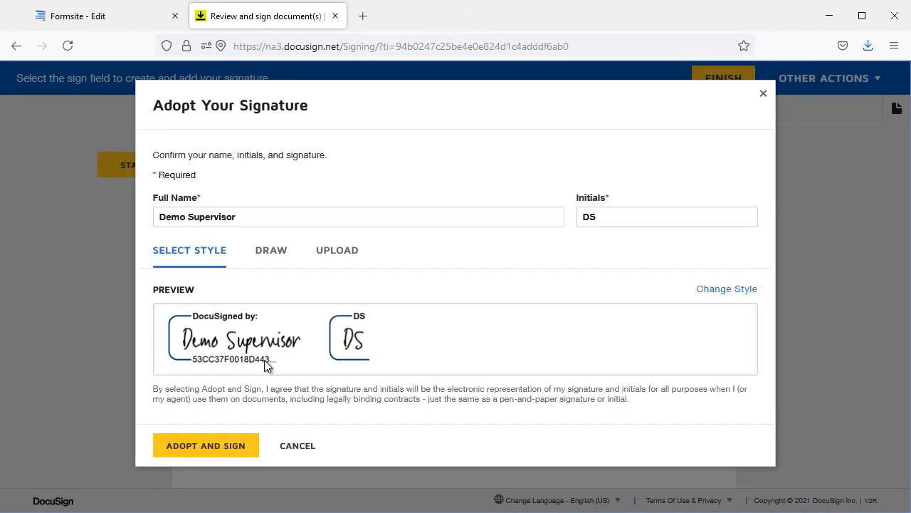
{"action": "left_click", "coordinate": [205, 444]}
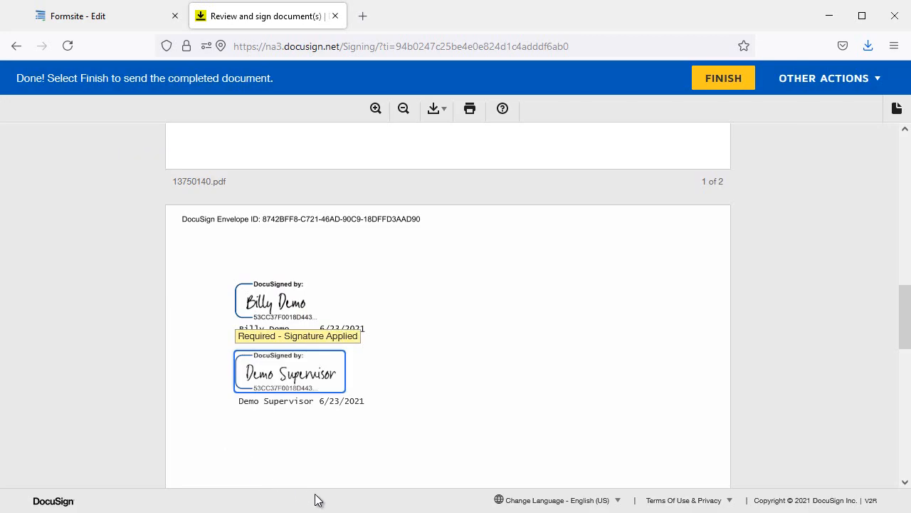
{"action": "mouse_move", "coordinate": [724, 85]}
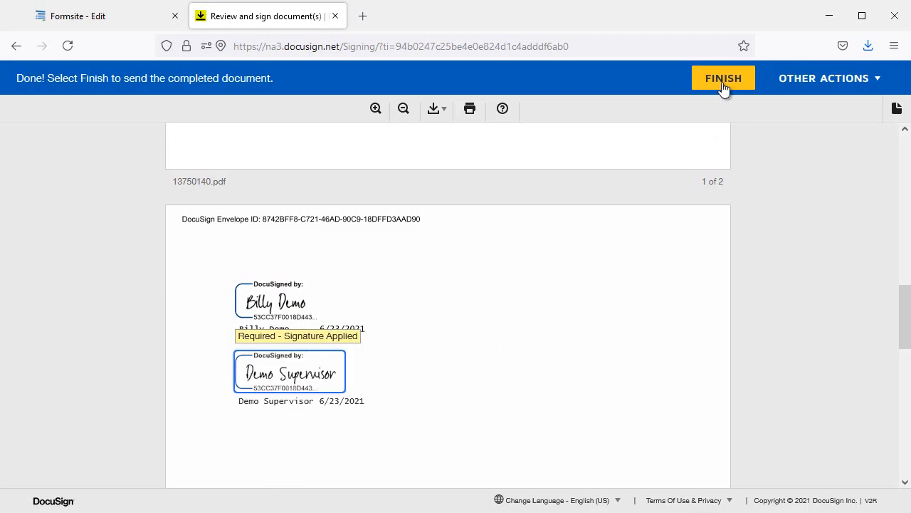
- Finish signing the vacation request and dismiss the signing-complete notice
{"action": "left_click", "coordinate": [723, 77]}
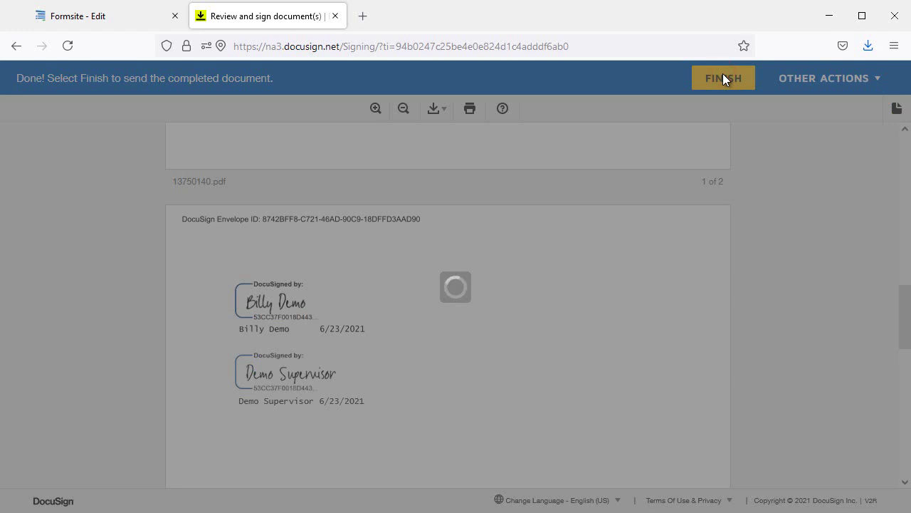
{"action": "left_click", "coordinate": [723, 77]}
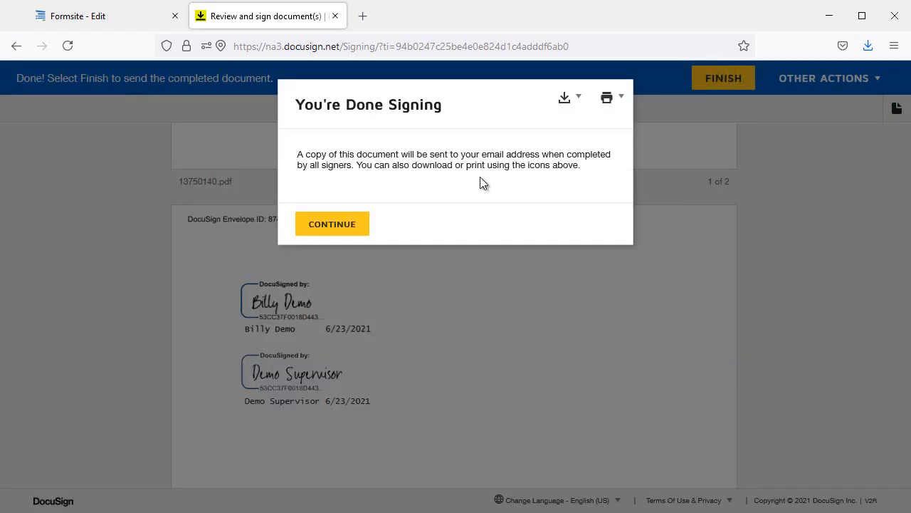
{"action": "left_click", "coordinate": [333, 224]}
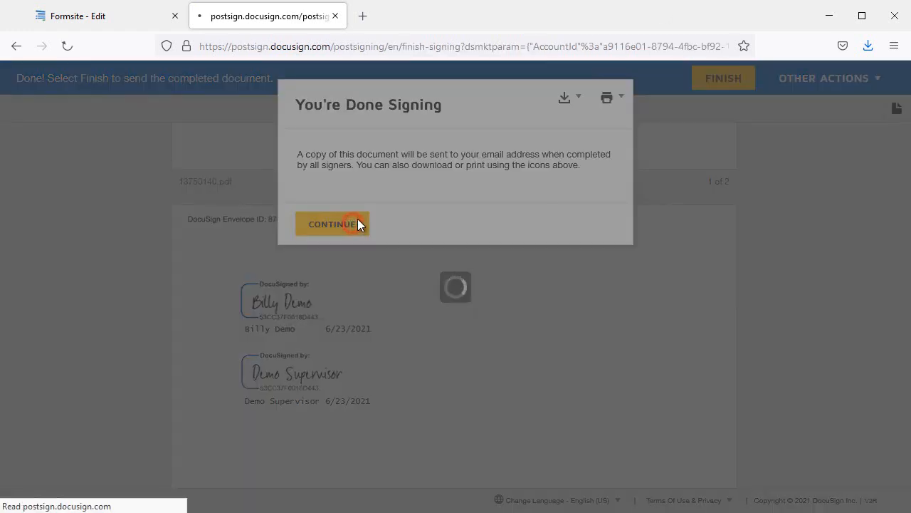
{"action": "left_click", "coordinate": [331, 223]}
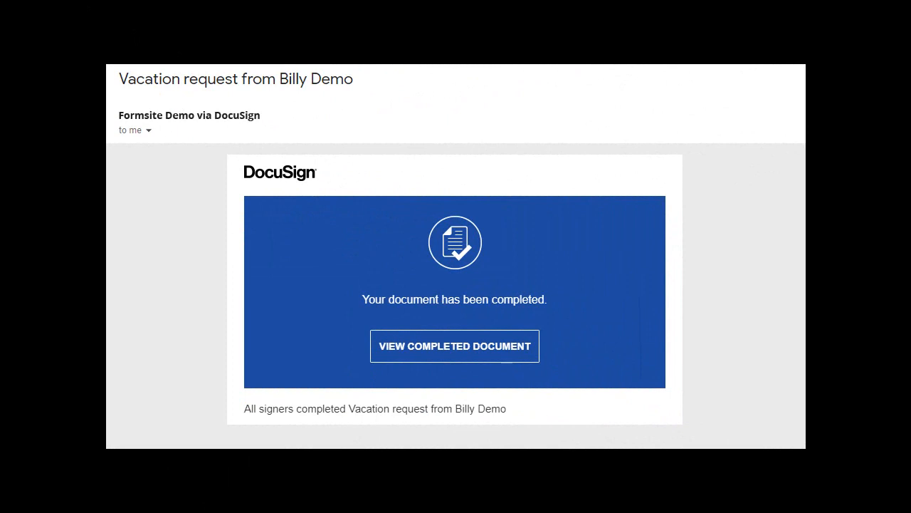
- View the completed vacation request document from the all-signers-completed email
{"action": "left_click", "coordinate": [454, 346]}
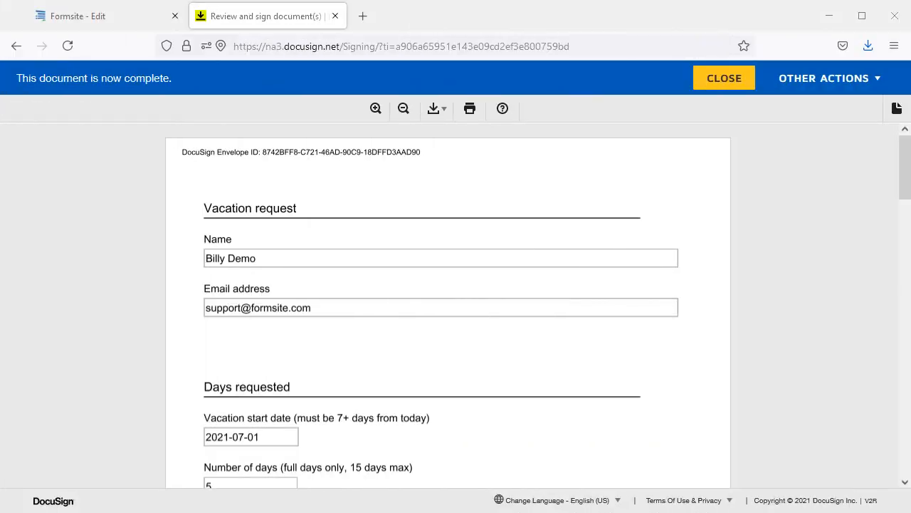
{"action": "mouse_move", "coordinate": [69, 327]}
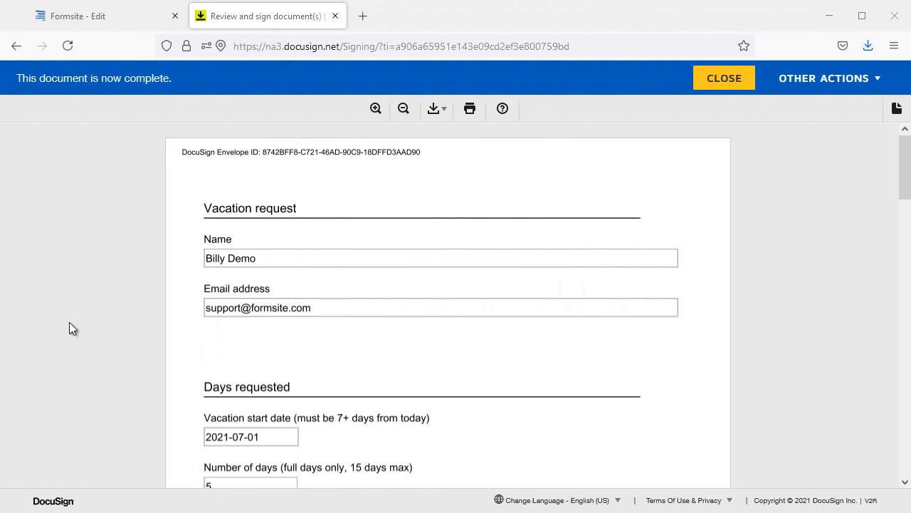
{"action": "scroll", "scroll_direction": "down", "scroll_amount": 3}
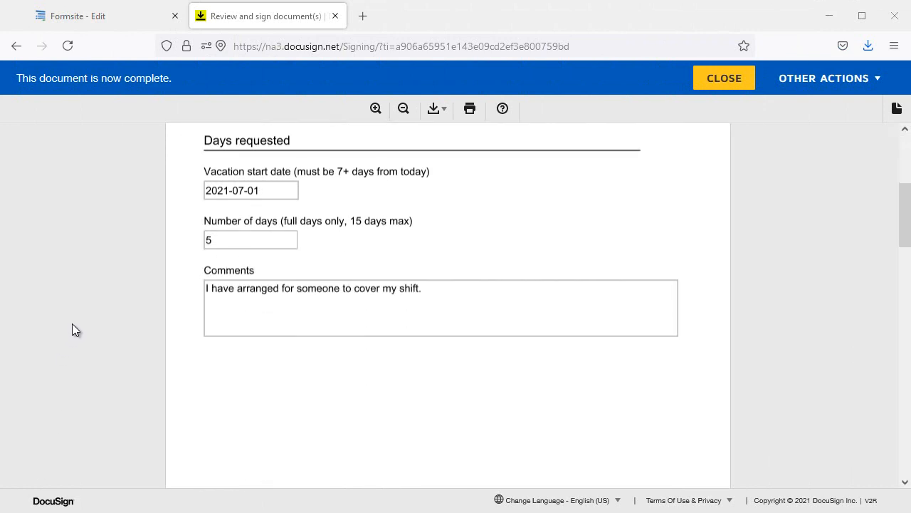
{"action": "scroll", "scroll_direction": "down", "scroll_amount": 3}
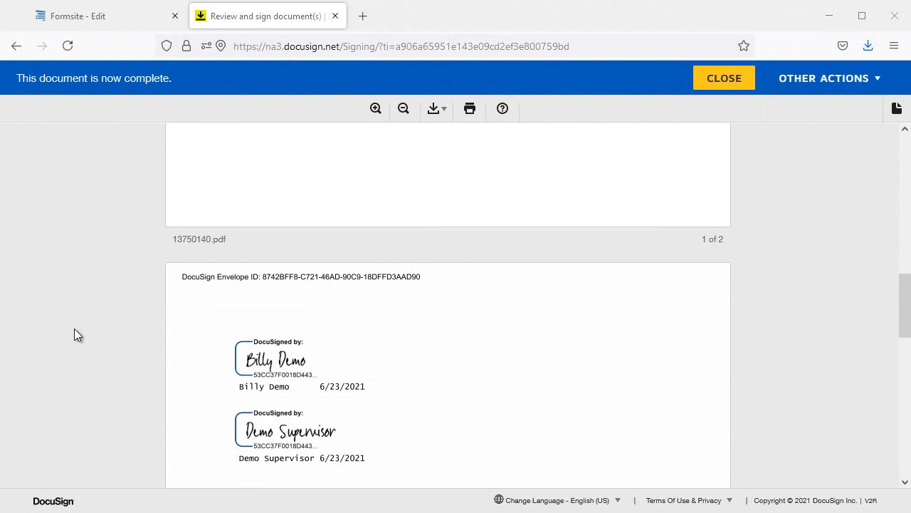
{"action": "scroll", "scroll_direction": "down", "scroll_amount": 3}
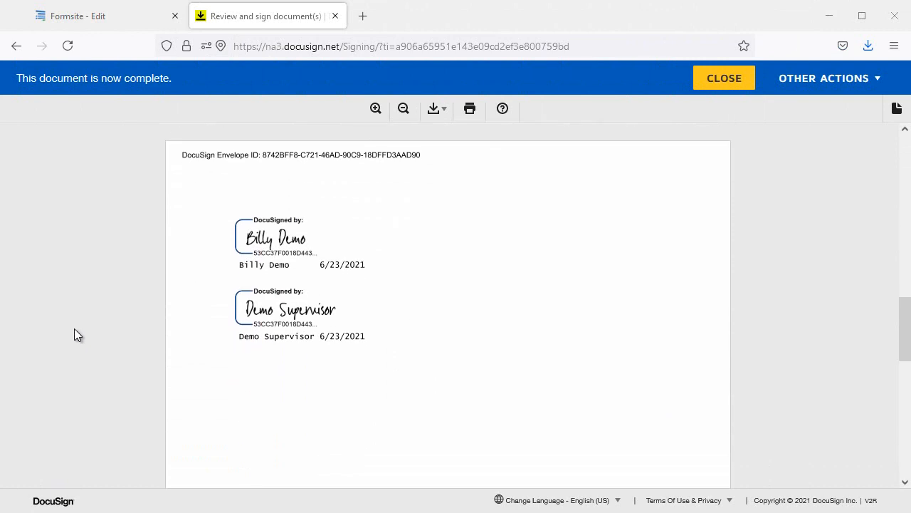